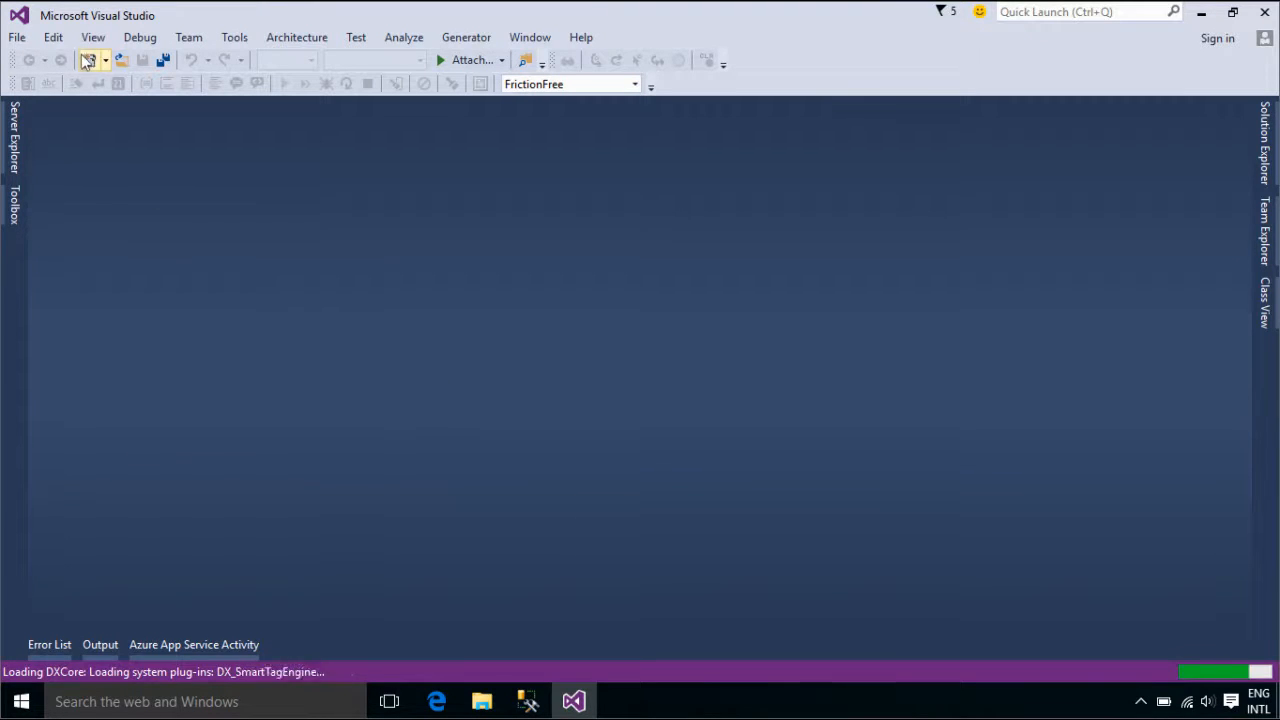
Create a new Windows Forms Application project named TransferInformationExample.
{"action": "left_click", "coordinate": [88, 59]}
{"action": "type", "text": "Tr"}
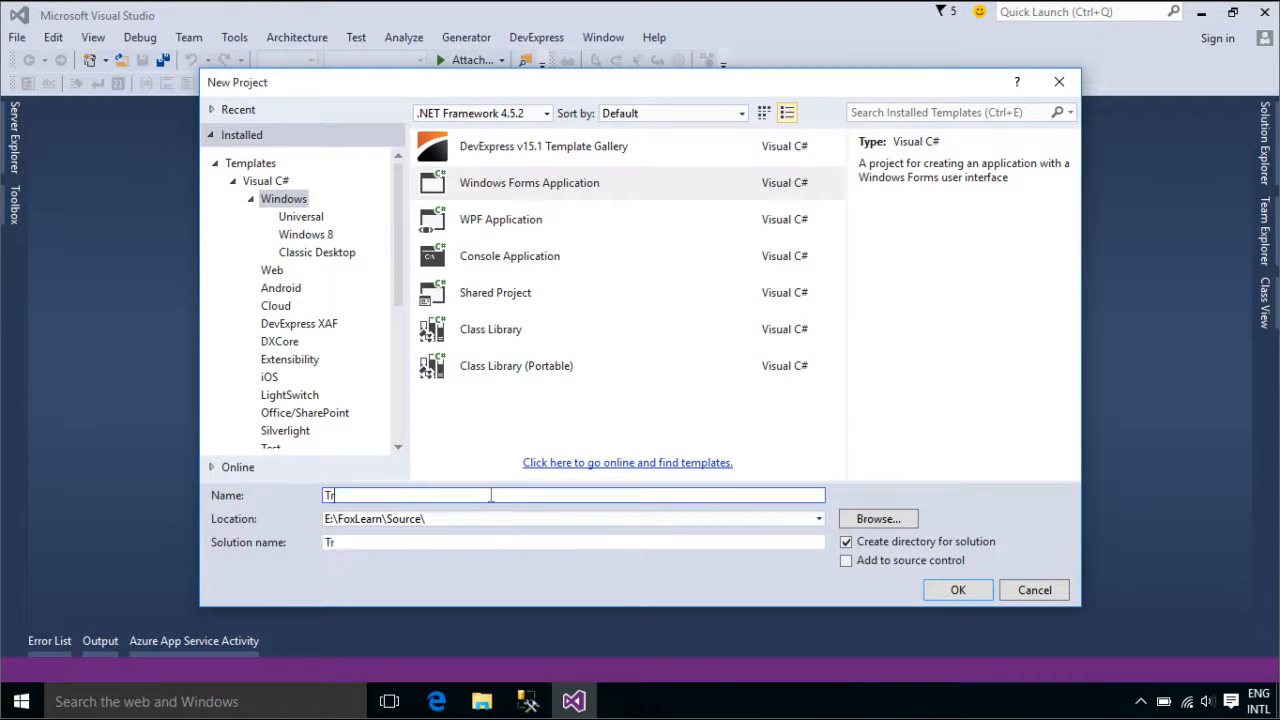
{"action": "type", "text": "ansfer"}
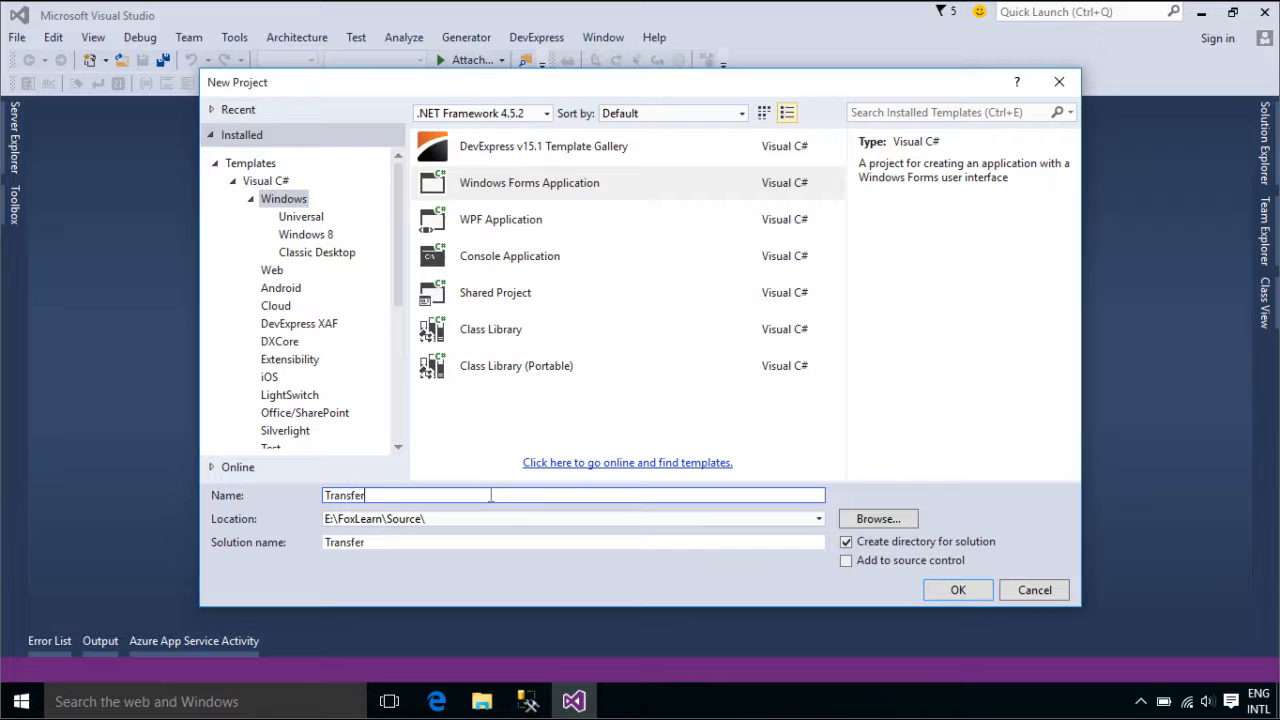
{"action": "type", "text": "Informa"}
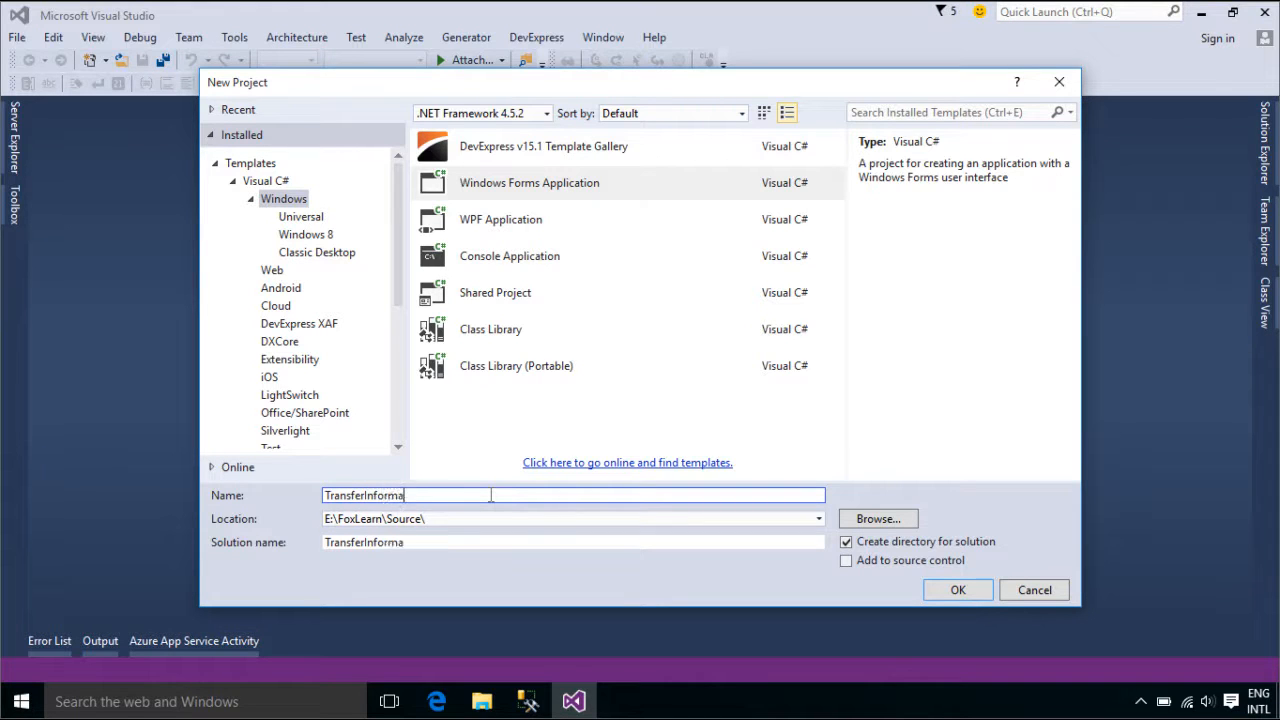
{"action": "type", "text": "tionExampl"}
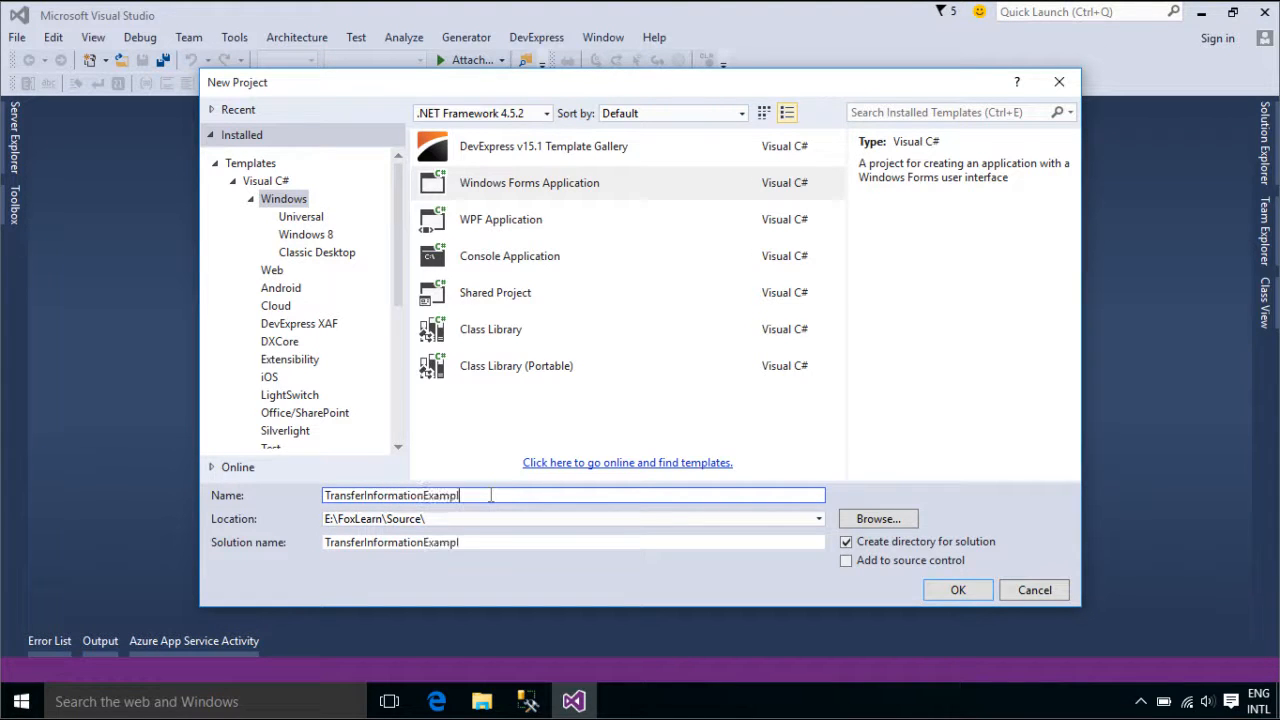
{"action": "left_click", "coordinate": [956, 589]}
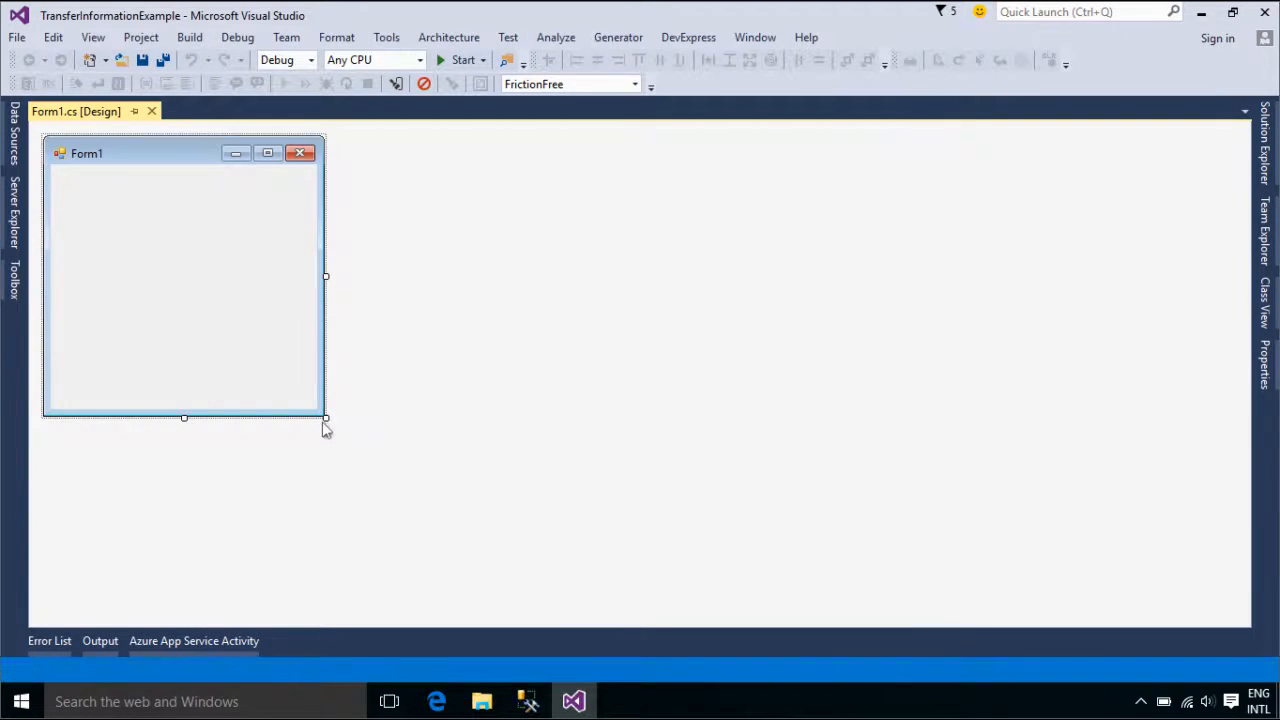
Enlarge Form1 and add a 'Value:' label with a widened textbox beside it.
{"action": "left_click_drag", "start_coordinate": [325, 417], "coordinate": [485, 457]}
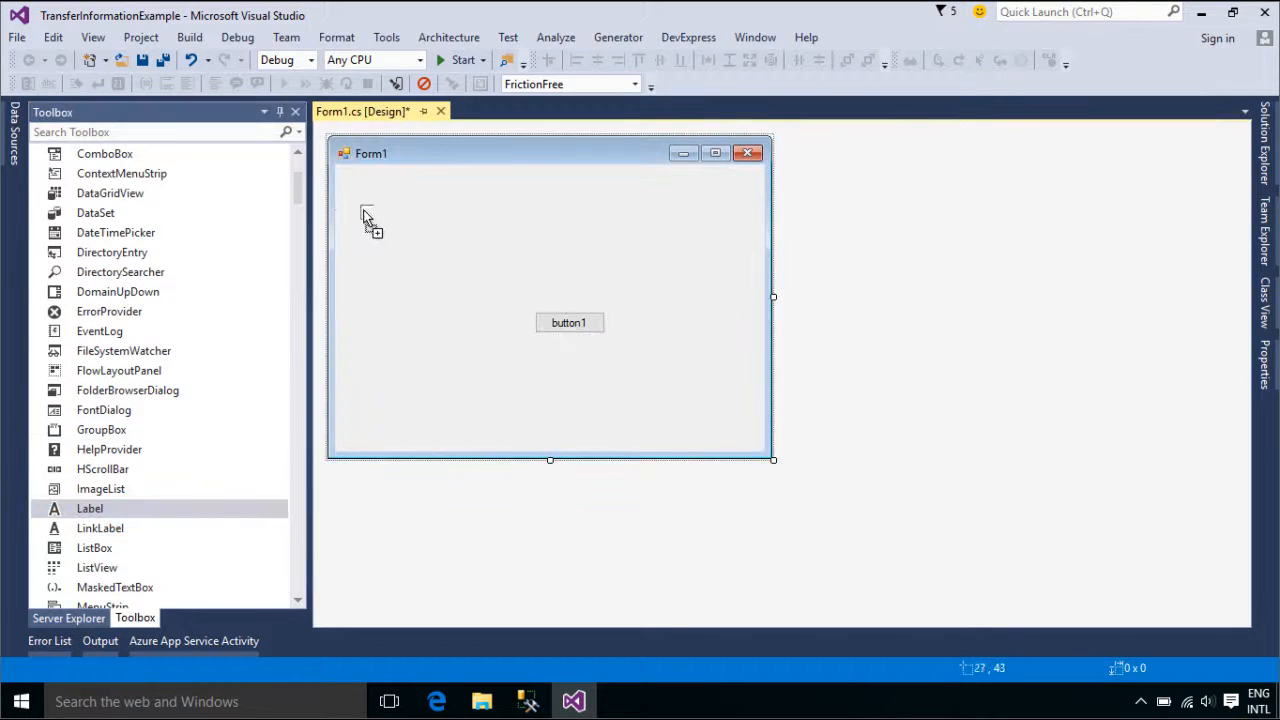
{"action": "left_click_drag", "start_coordinate": [90, 508], "coordinate": [362, 207]}
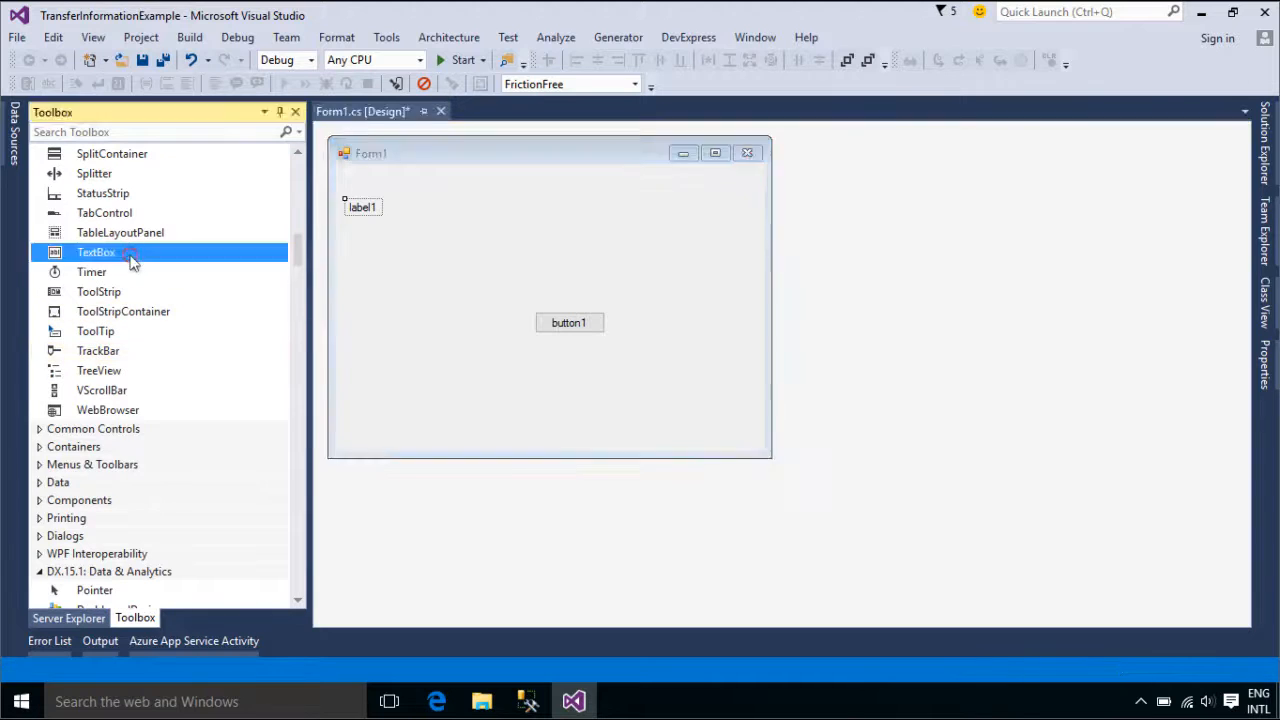
{"action": "left_click_drag", "start_coordinate": [95, 251], "coordinate": [487, 196]}
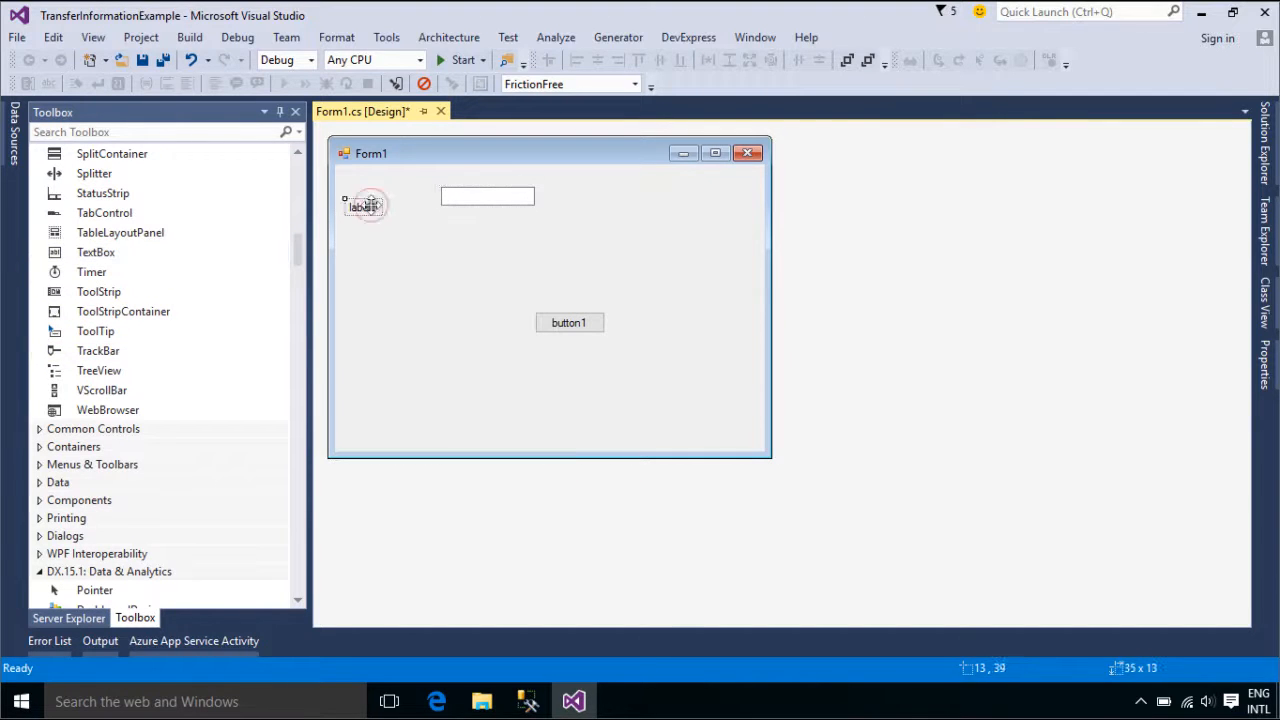
{"action": "left_click", "coordinate": [362, 206]}
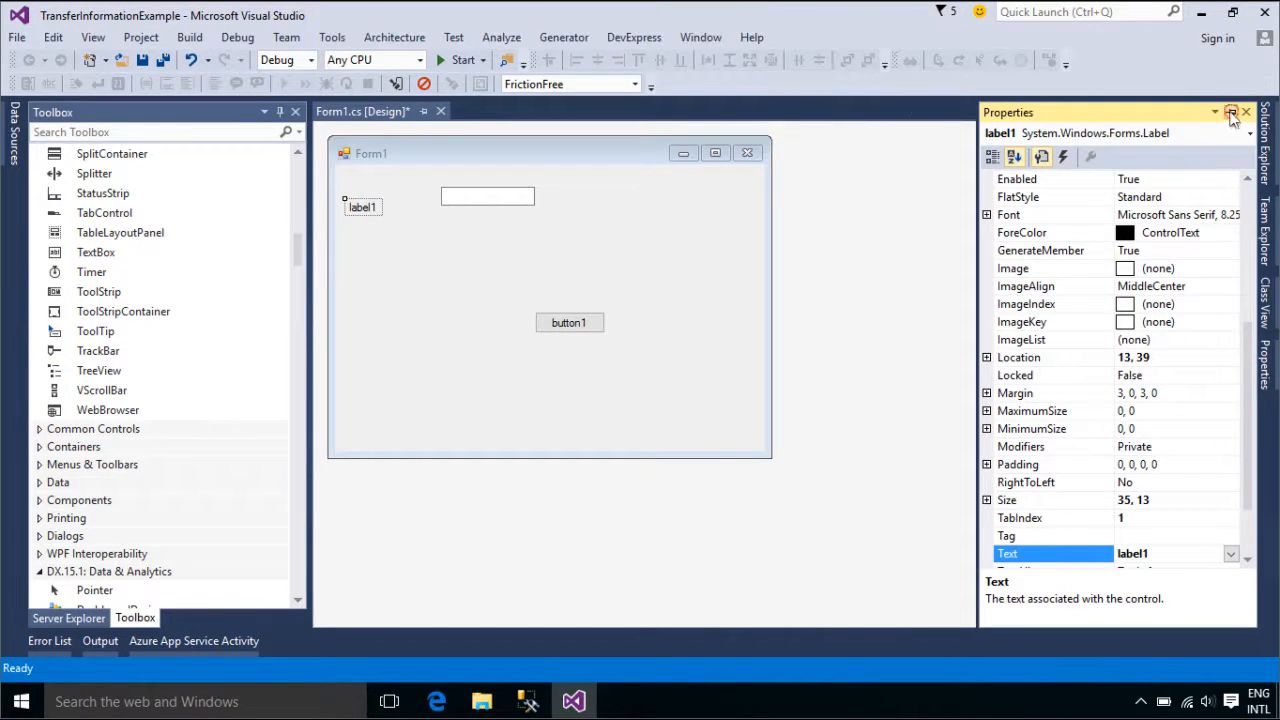
{"action": "type", "text": "Value:"}
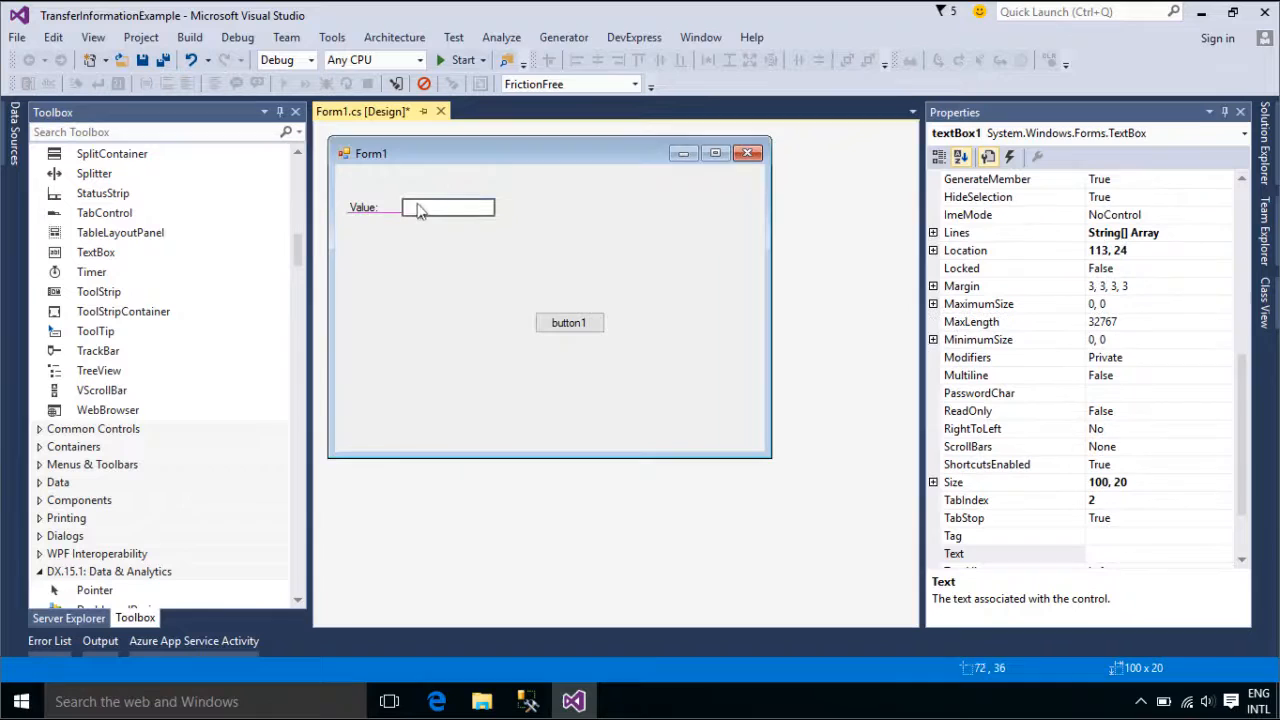
{"action": "left_click_drag", "start_coordinate": [494, 207], "coordinate": [725, 207]}
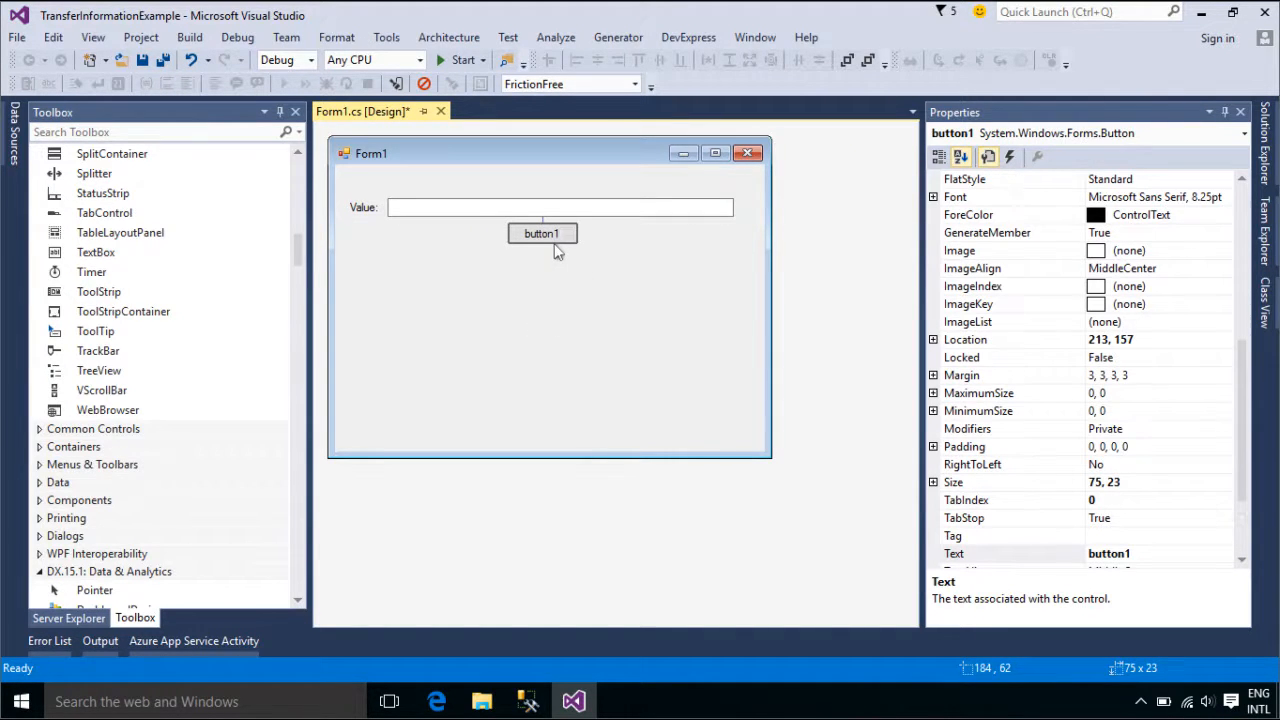
Name the textbox txtValue and the button btnRetrieve captioned &Retrieve, then shorten Form1.
{"action": "left_click", "coordinate": [560, 207]}
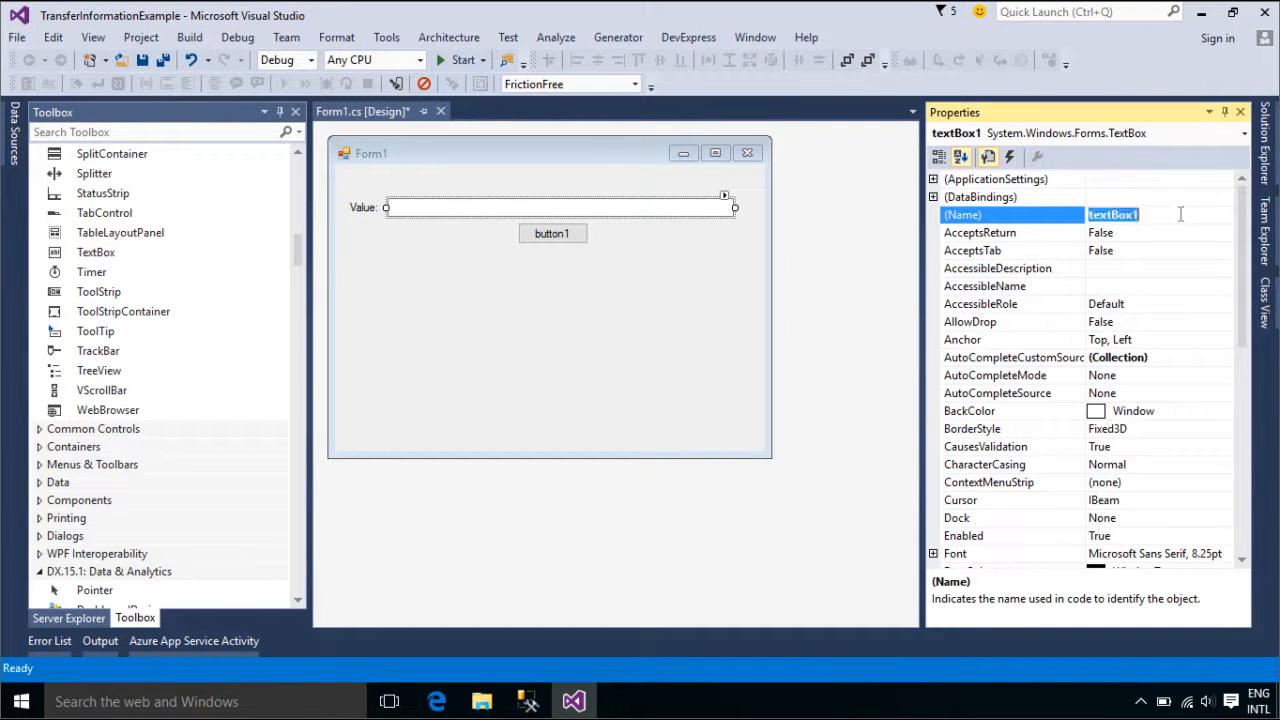
{"action": "type", "text": "txtValue"}
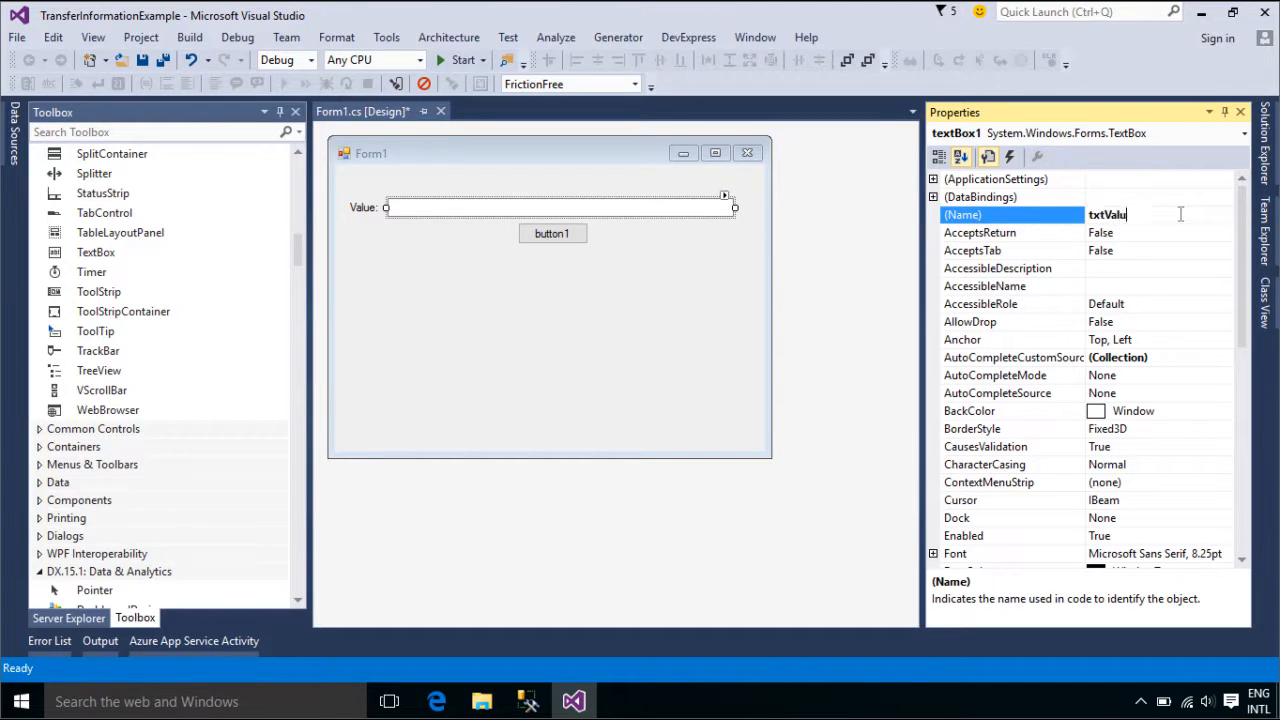
{"action": "left_click", "coordinate": [551, 233]}
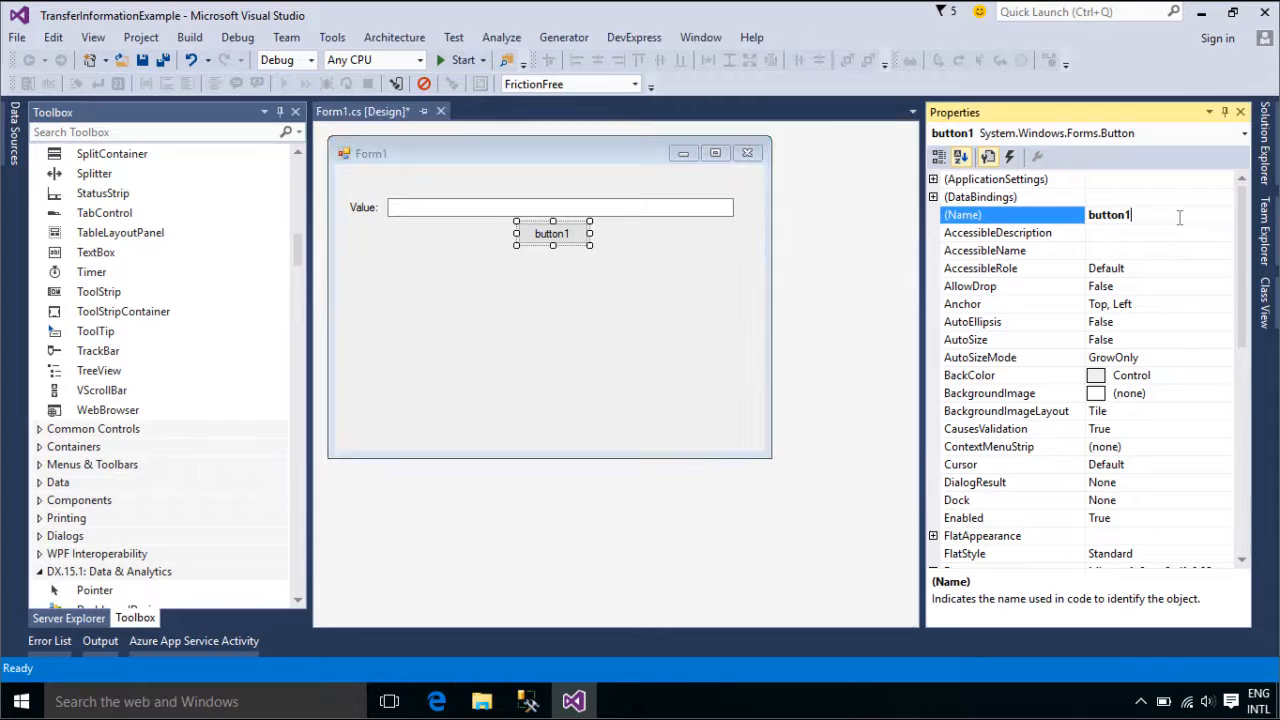
{"action": "type", "text": "btnR"}
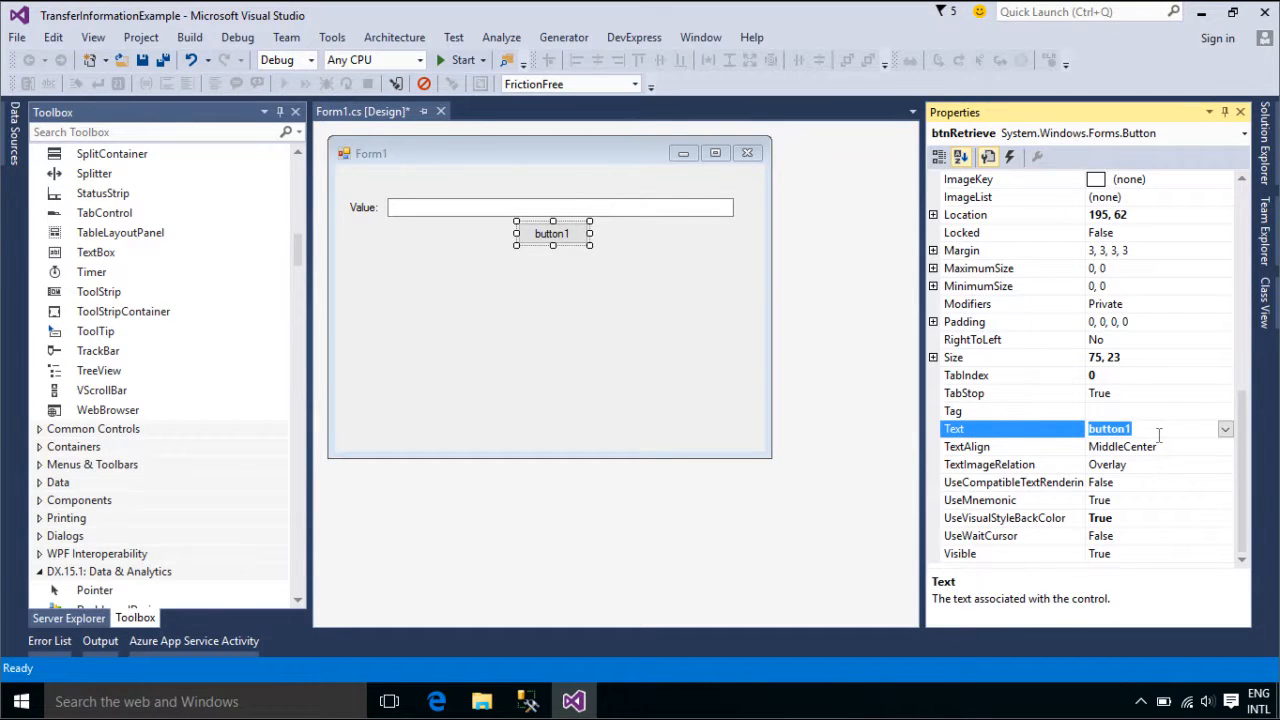
{"action": "type", "text": "&Re"}
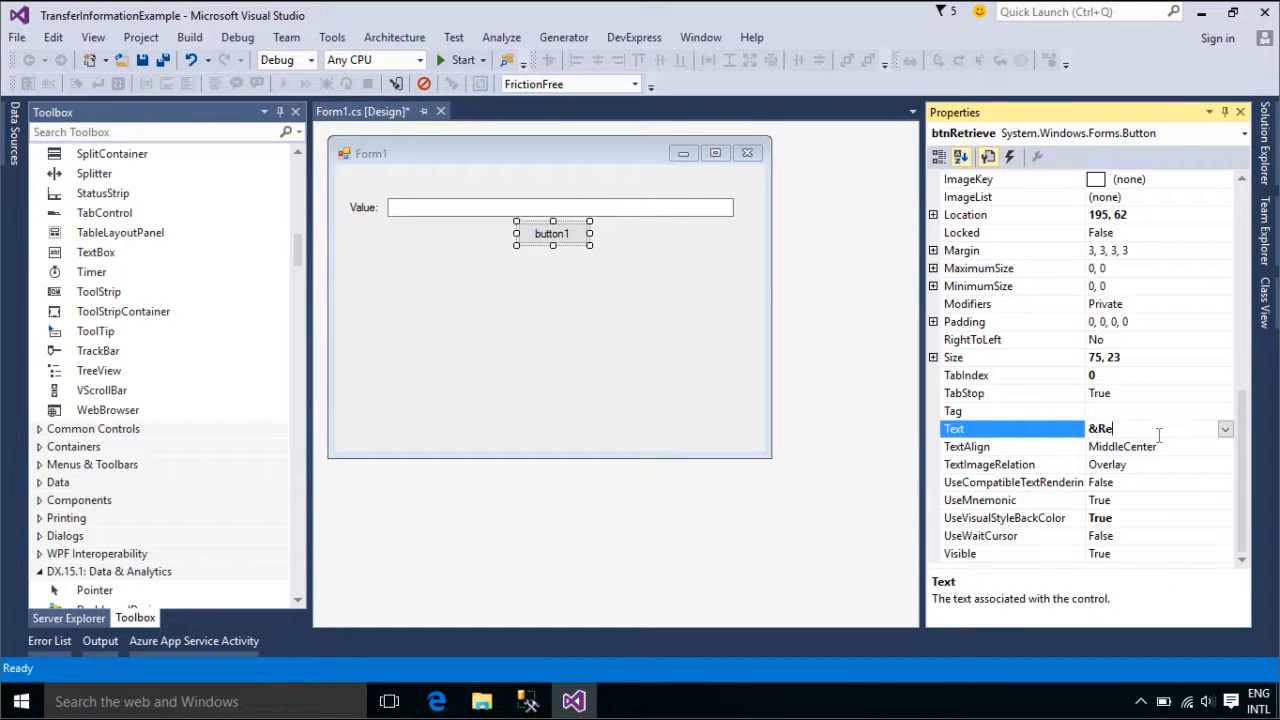
{"action": "type", "text": "trieve"}
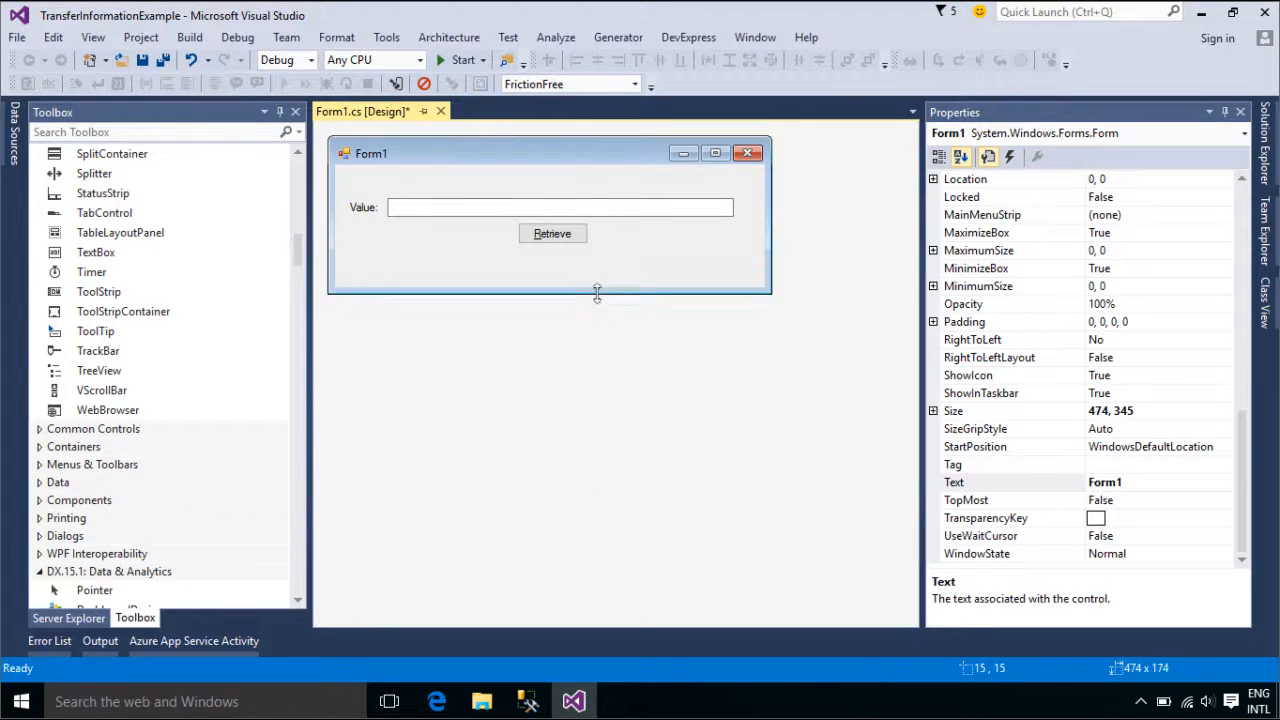
{"action": "left_click_drag", "start_coordinate": [597, 294], "coordinate": [549, 267]}
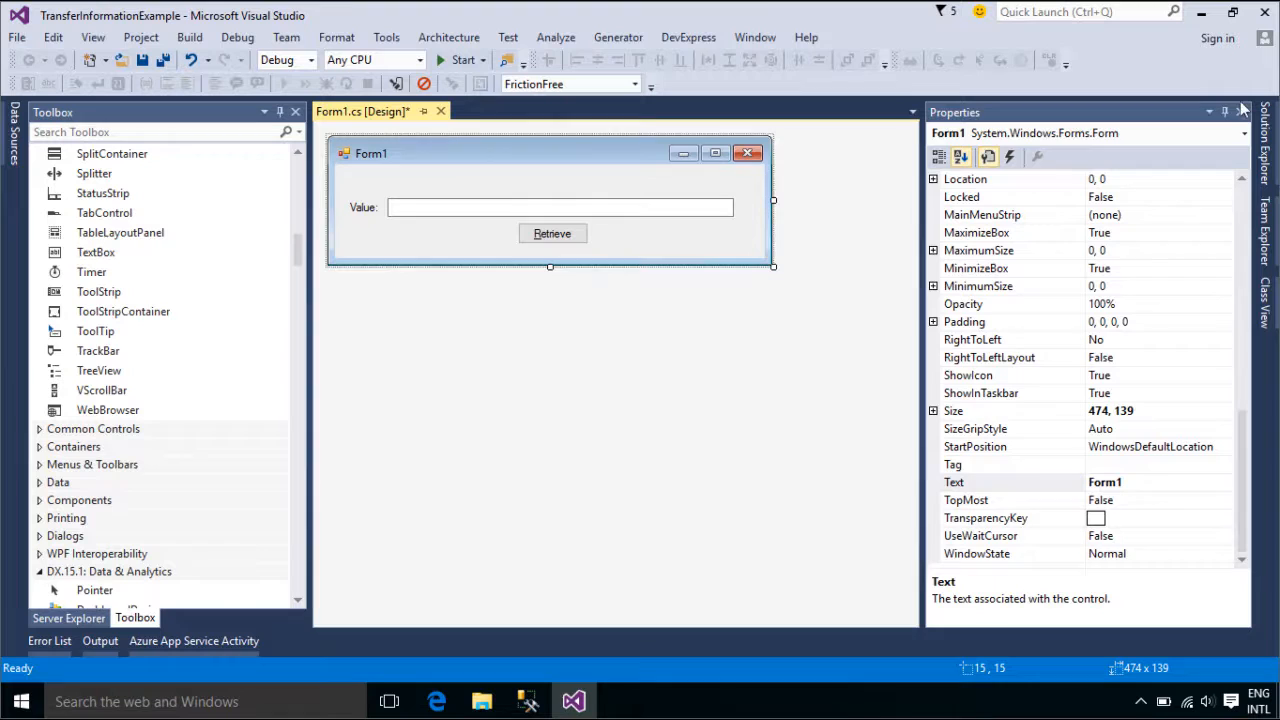
Add a second Windows Form, Form2, to the project and widen it.
{"action": "left_click", "coordinate": [1224, 111]}
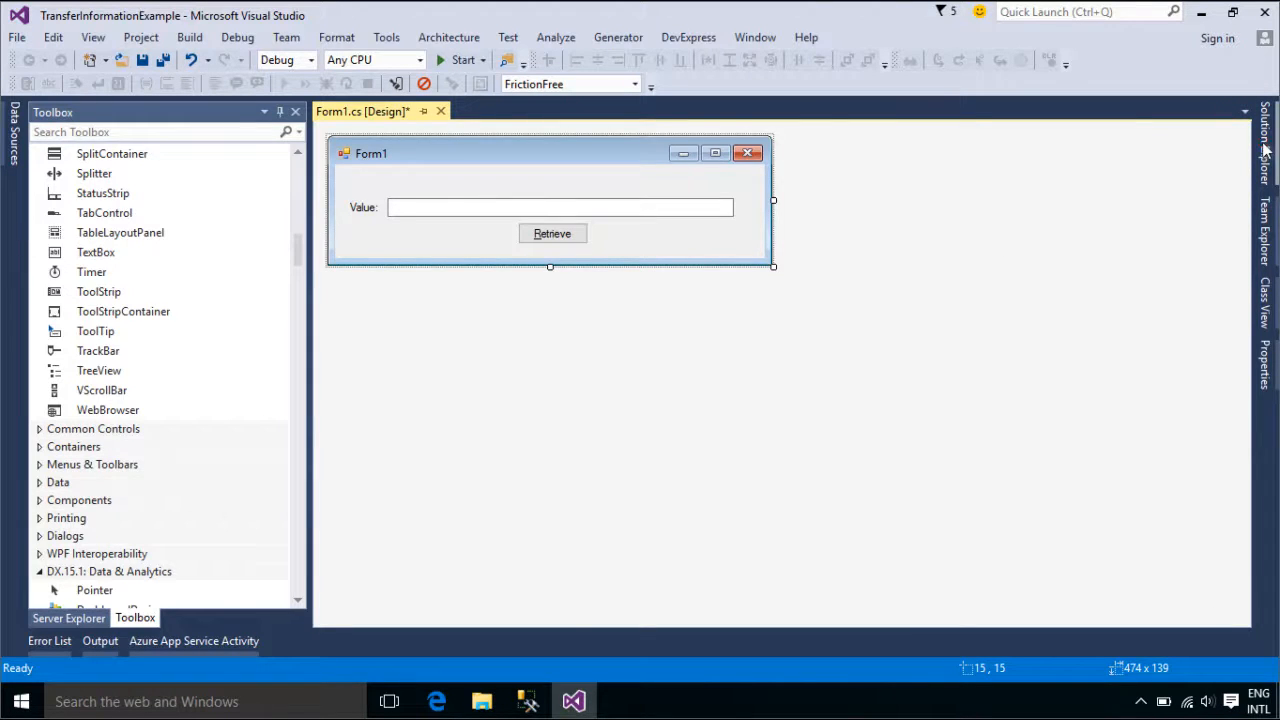
{"action": "right_click", "coordinate": [1130, 197]}
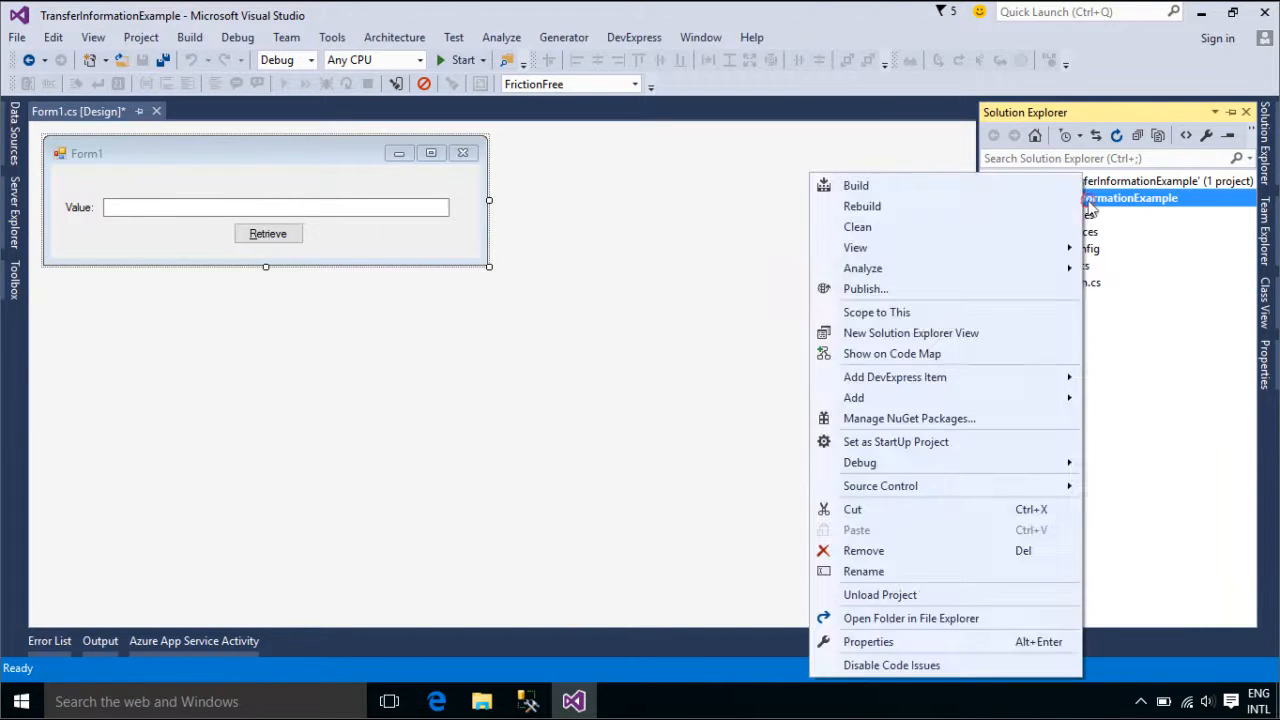
{"action": "left_click", "coordinate": [637, 405]}
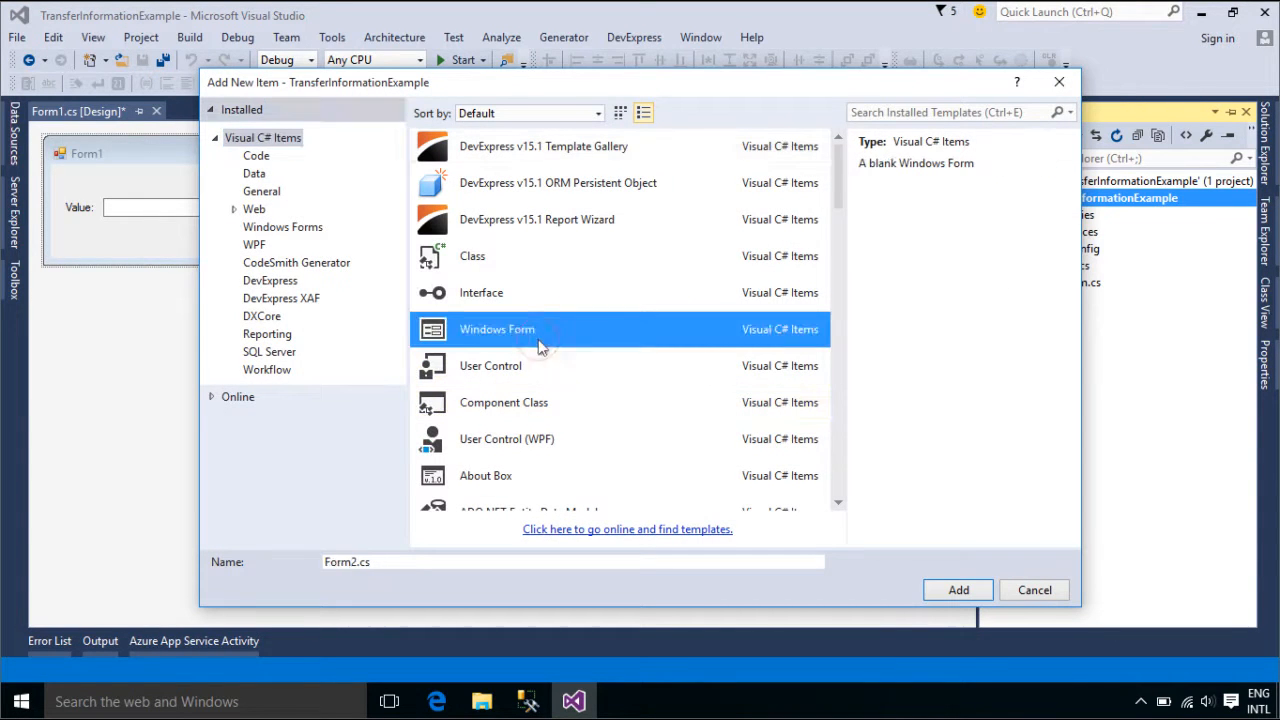
{"action": "left_click", "coordinate": [956, 589]}
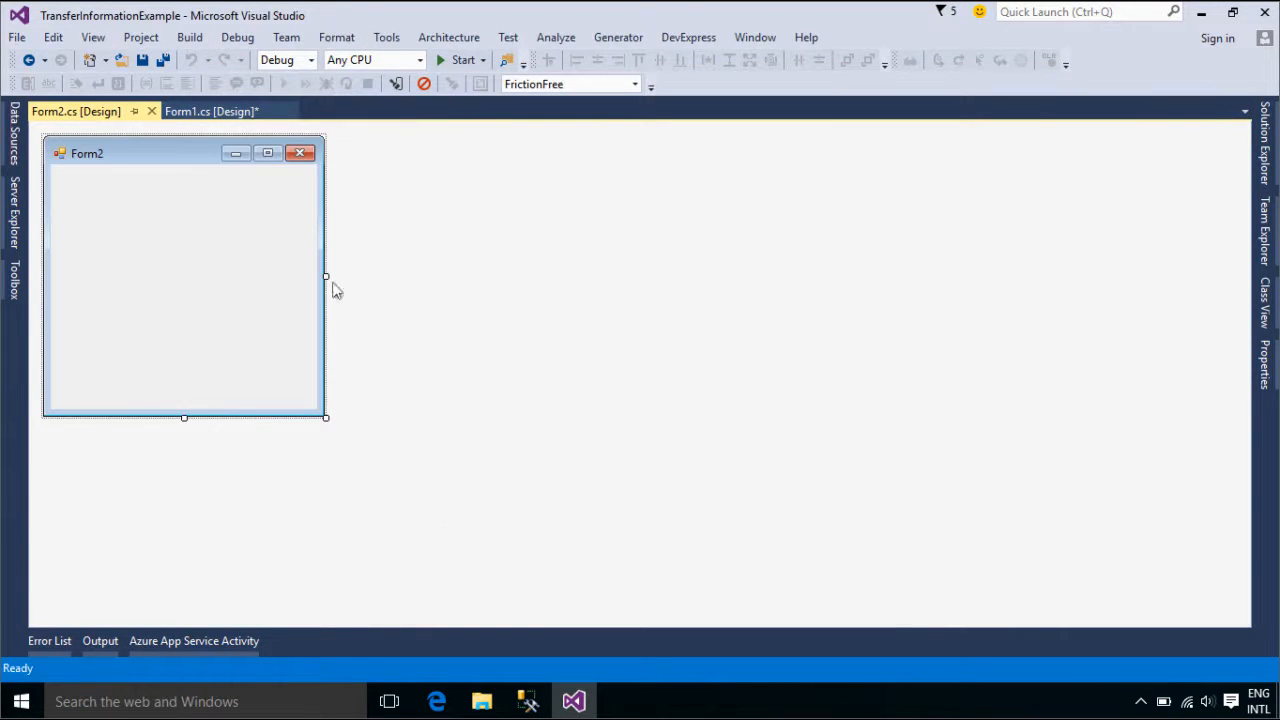
{"action": "left_click_drag", "start_coordinate": [325, 276], "coordinate": [640, 276]}
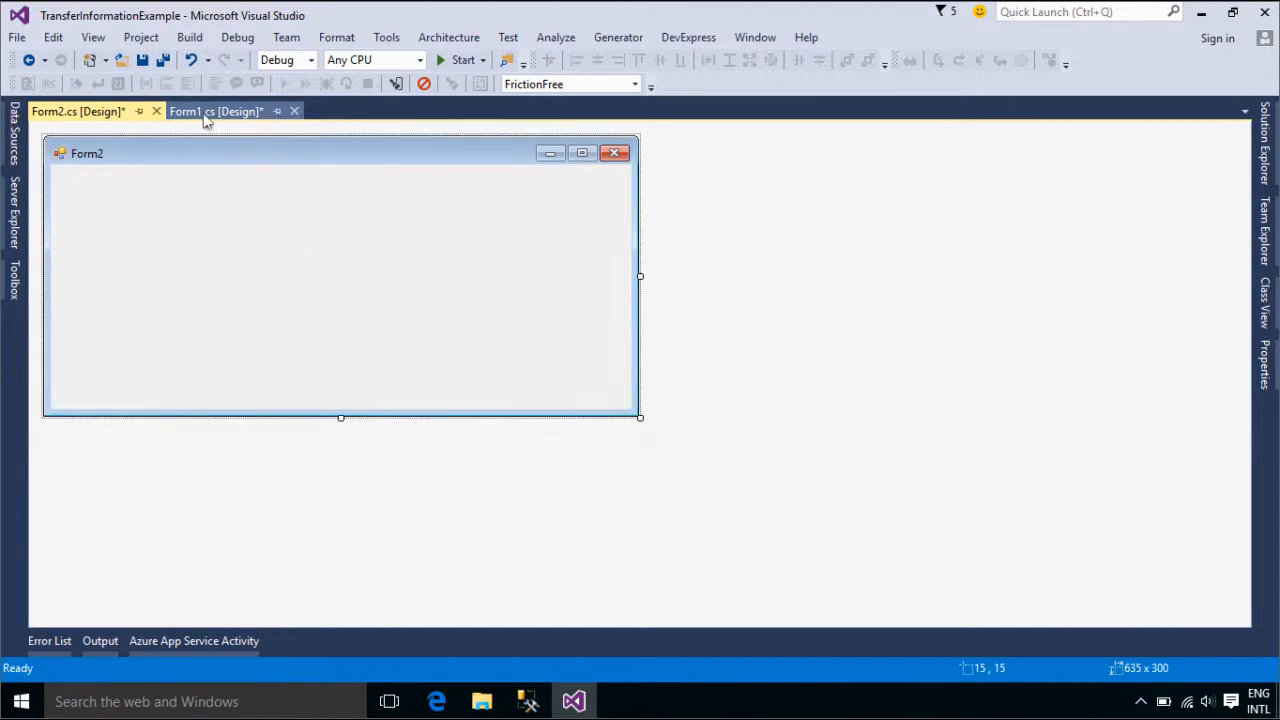
Shrink Form2 around its copied Value label, textbox and Retrieve button.
{"action": "left_click", "coordinate": [215, 111]}
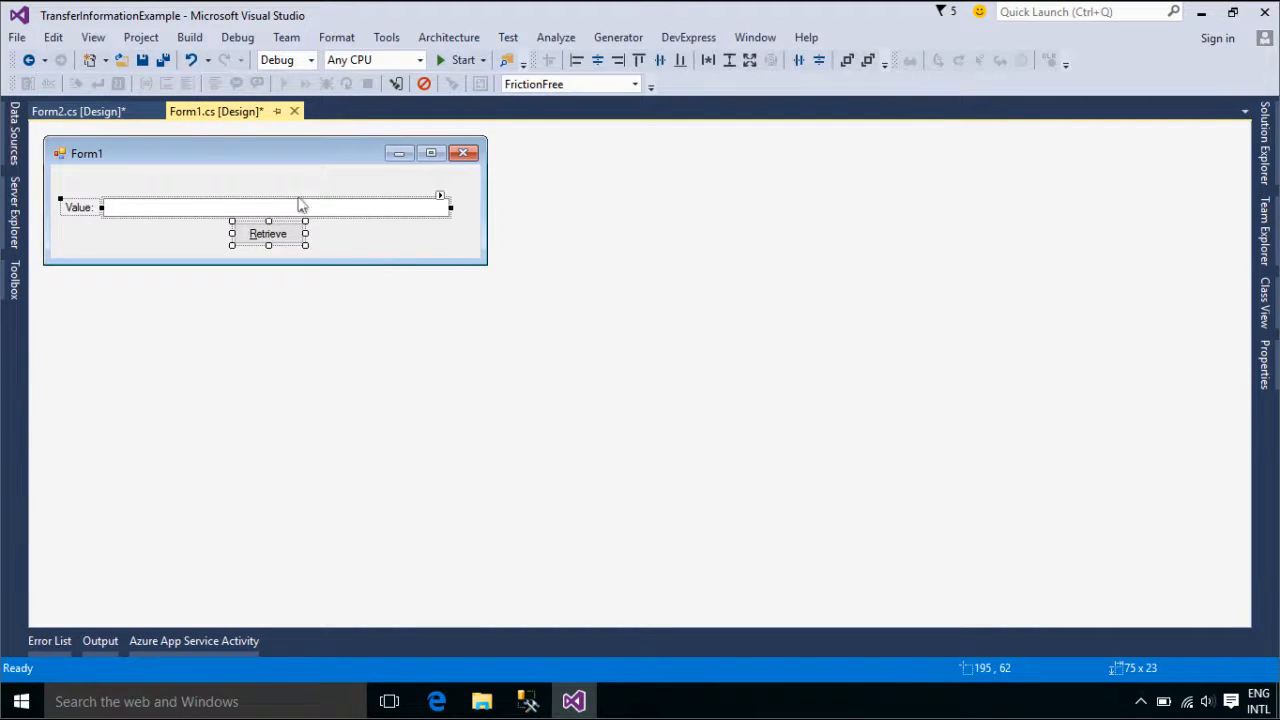
{"action": "left_click", "coordinate": [78, 111]}
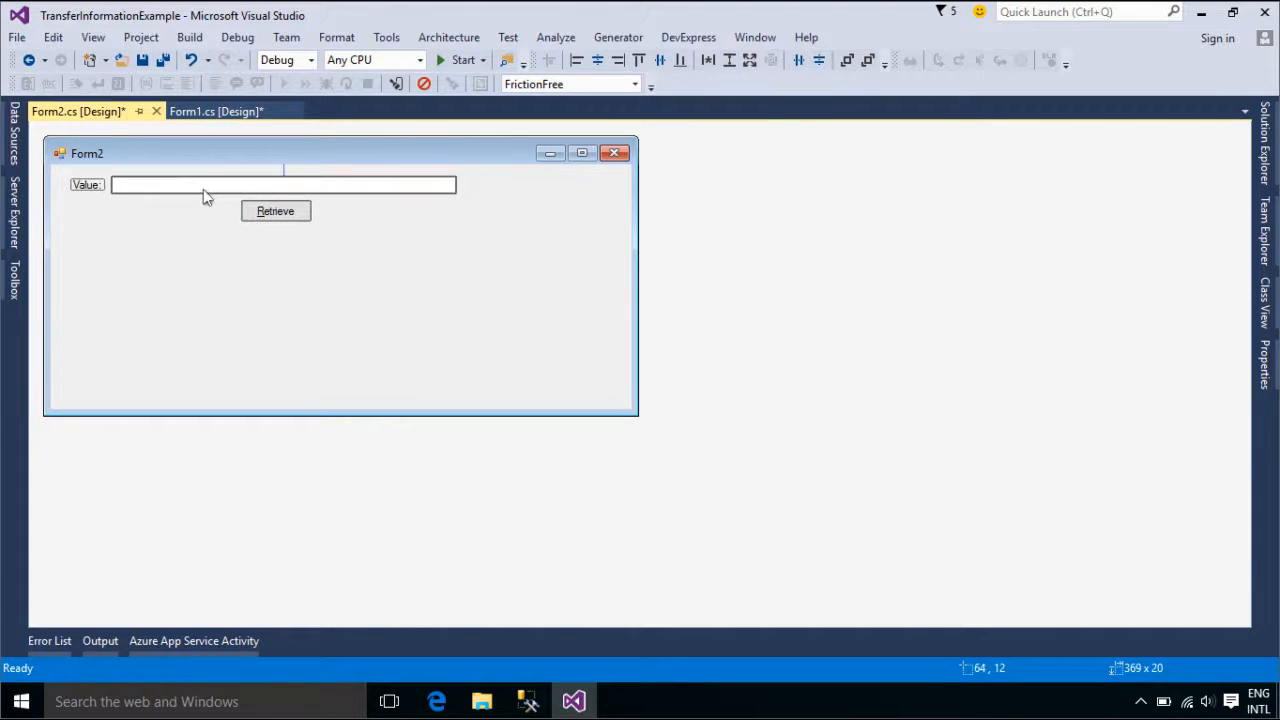
{"action": "left_click", "coordinate": [340, 300]}
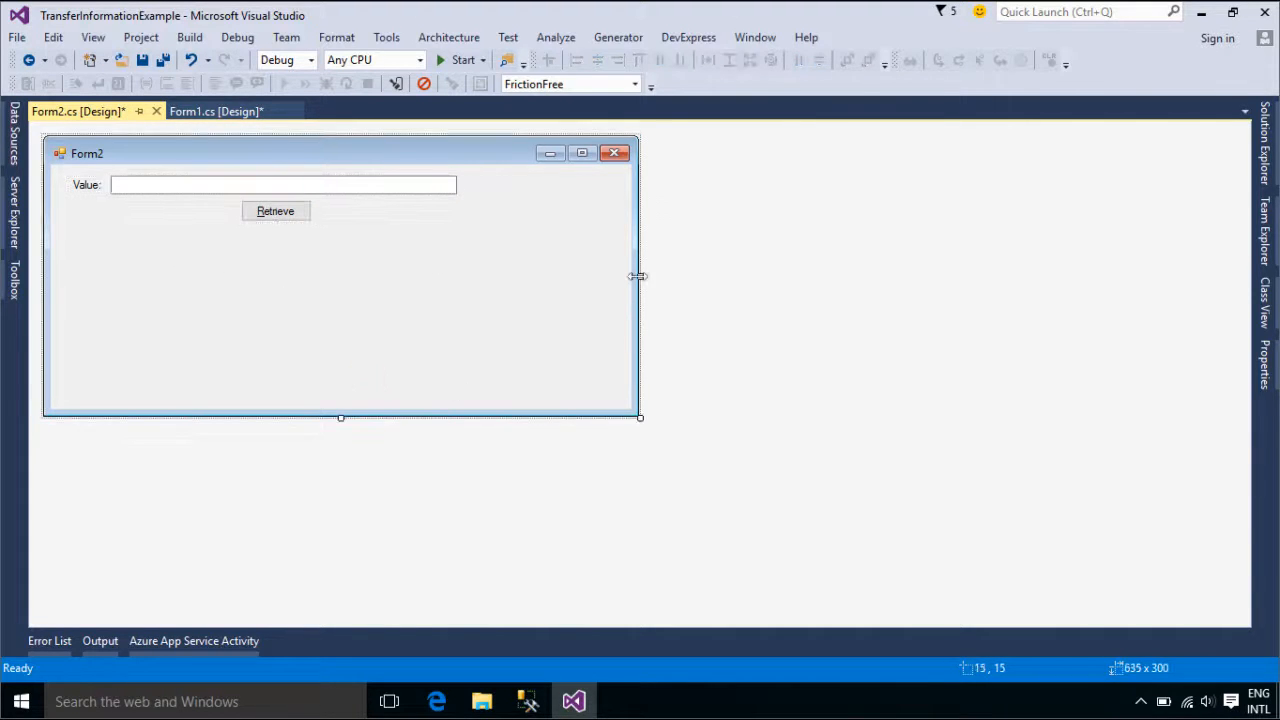
{"action": "left_click_drag", "start_coordinate": [638, 276], "coordinate": [483, 276]}
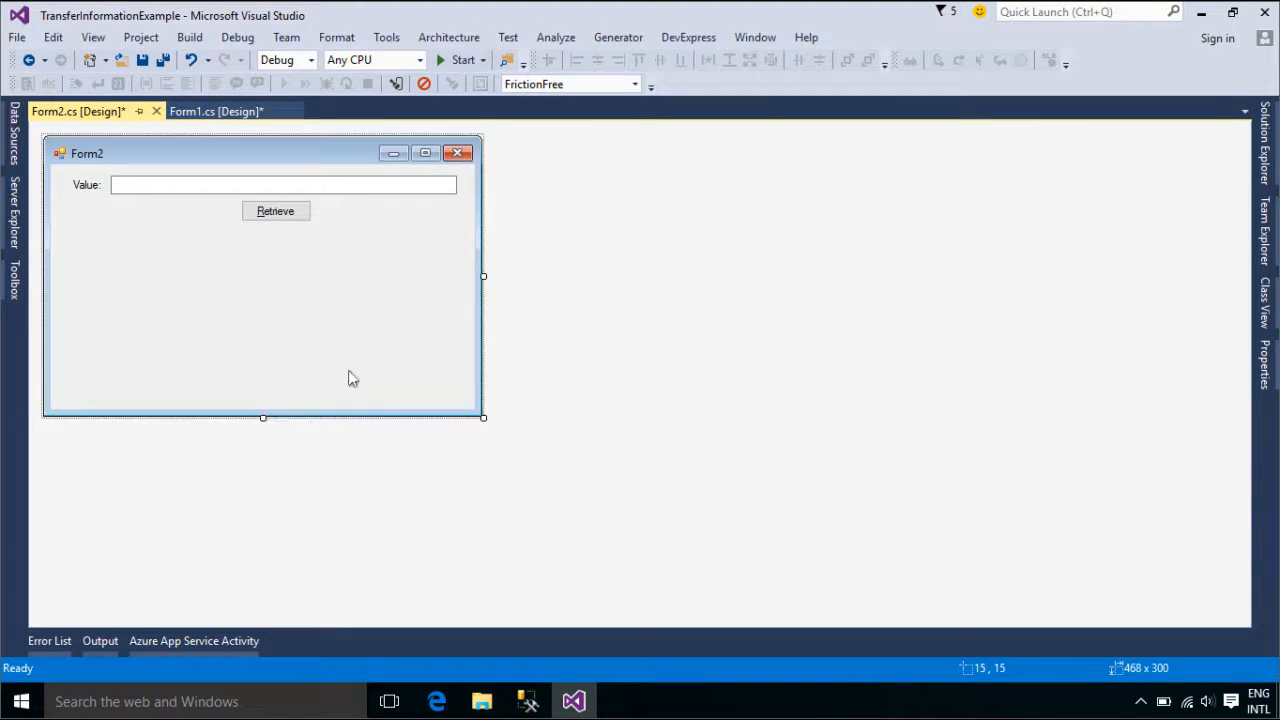
{"action": "left_click_drag", "start_coordinate": [262, 417], "coordinate": [300, 245]}
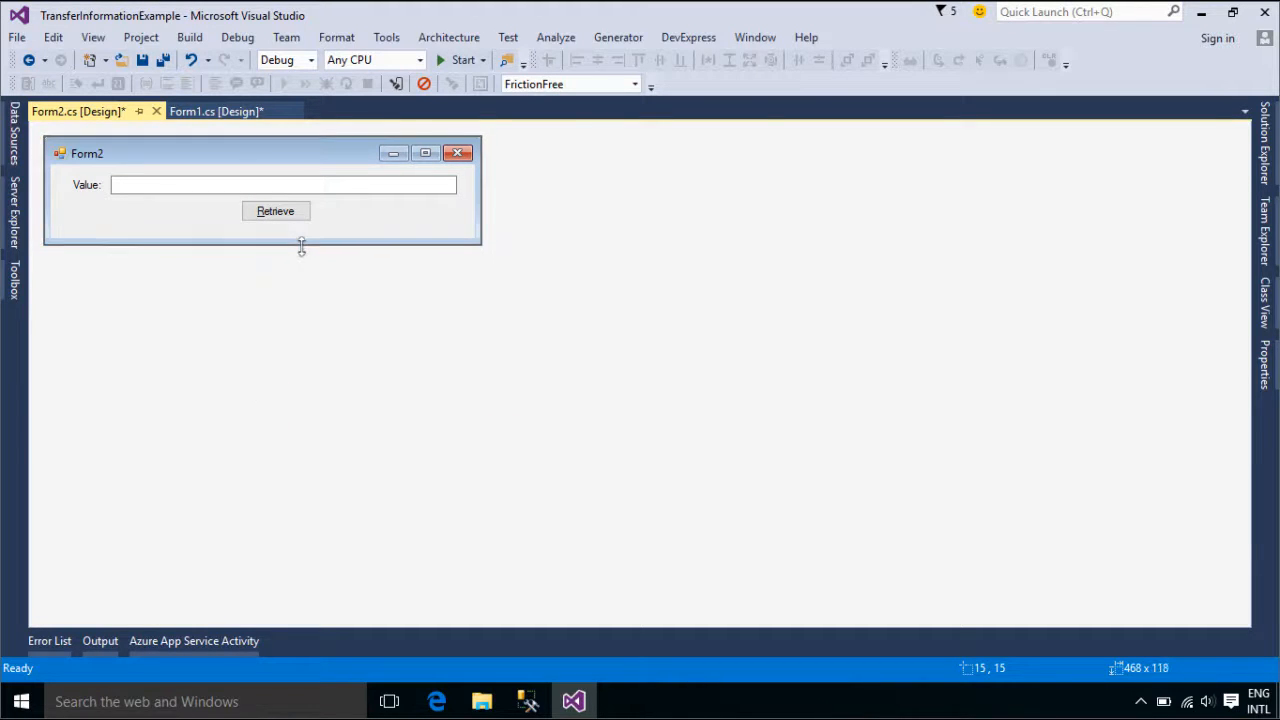
{"action": "left_click", "coordinate": [275, 211]}
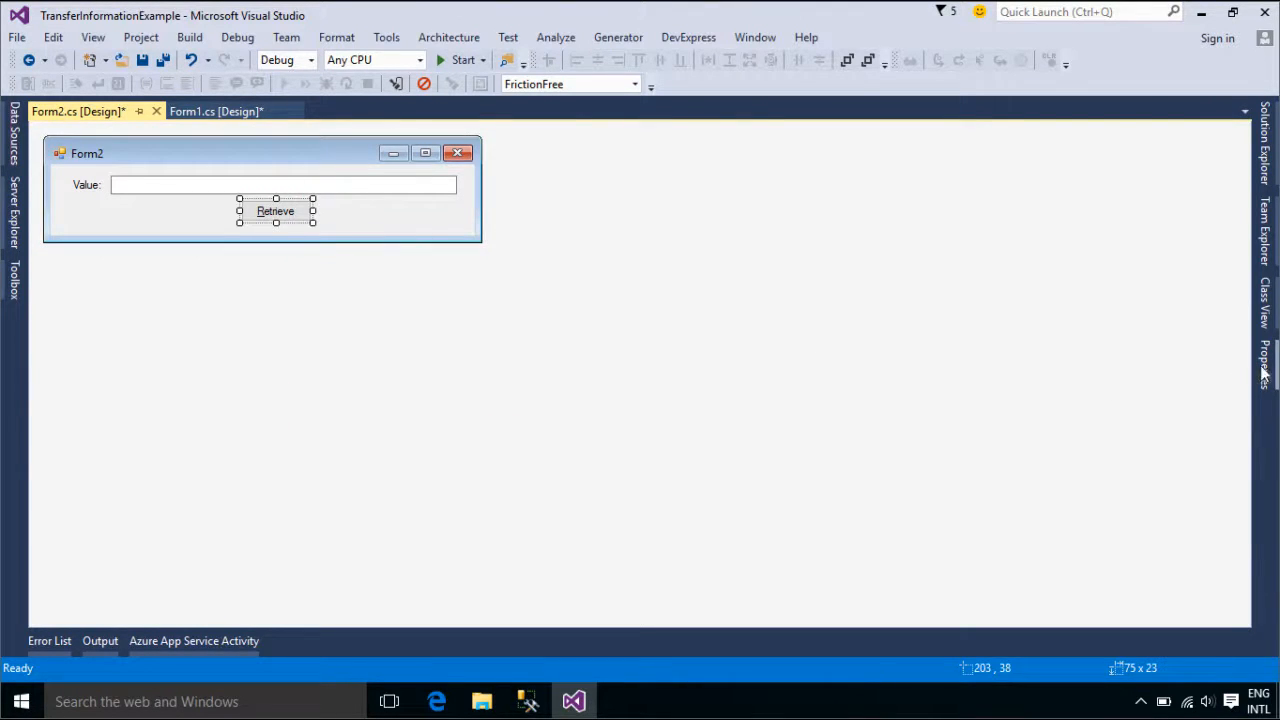
Caption Form2's button Send, name it btnSend, and set its DialogResult to OK.
{"action": "left_click", "coordinate": [275, 210]}
{"action": "type", "text": "Send"}
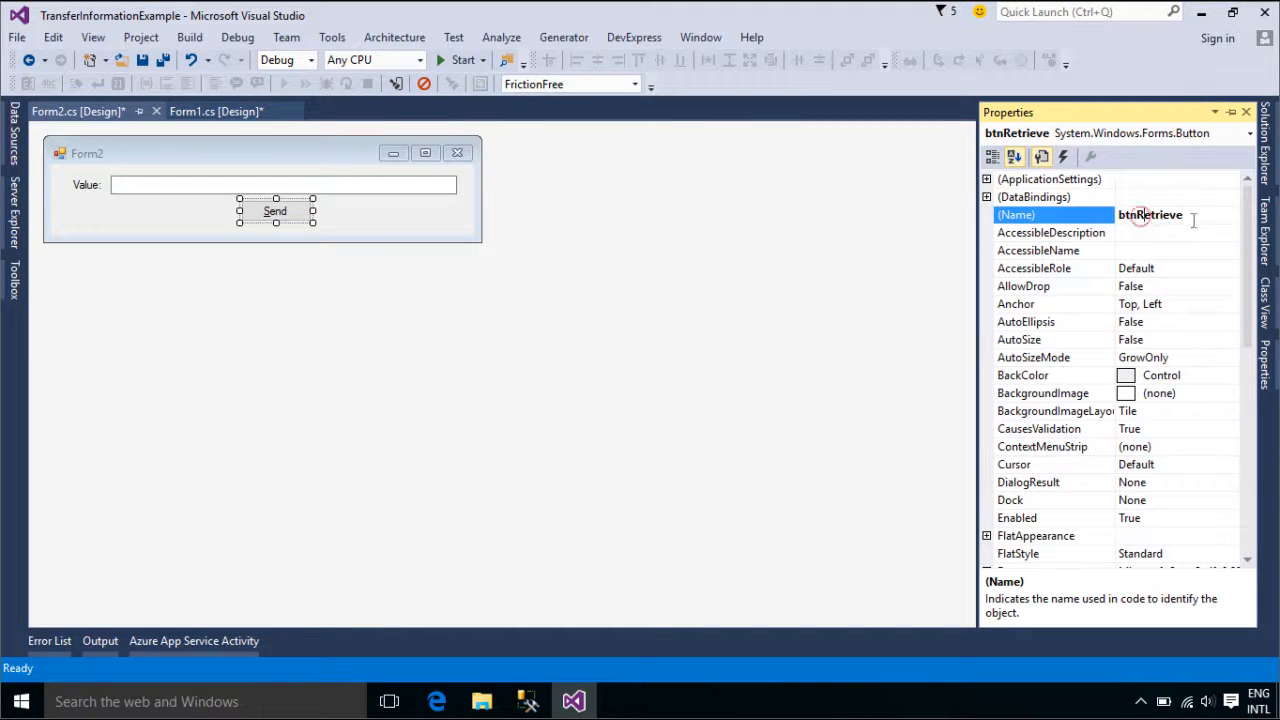
{"action": "left_click", "coordinate": [274, 210]}
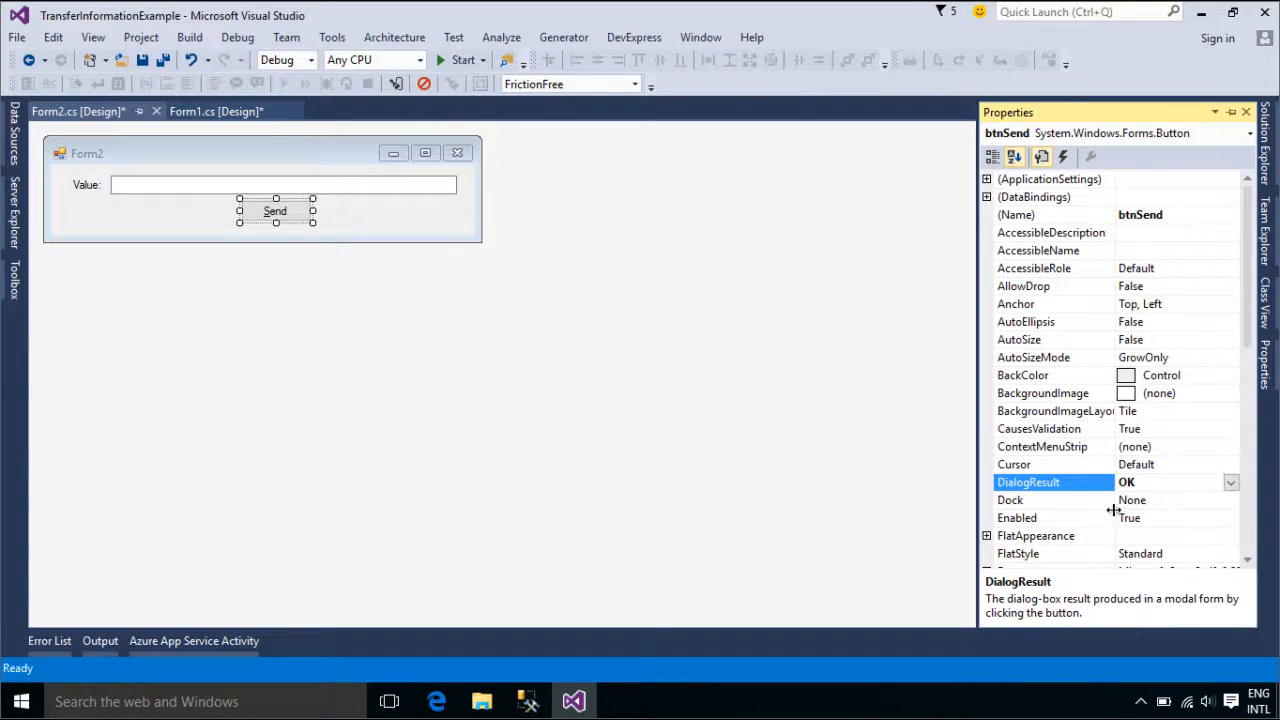
{"action": "mouse_move", "coordinate": [445, 237]}
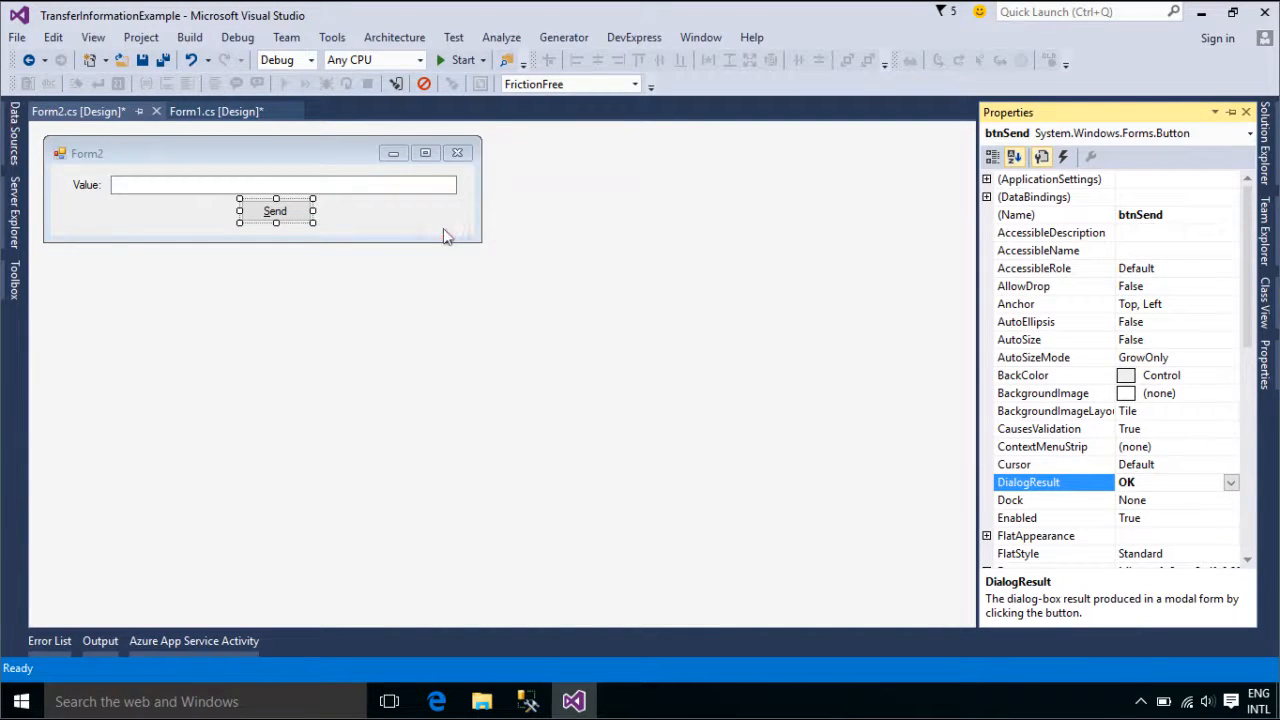
{"action": "left_click", "coordinate": [200, 230]}
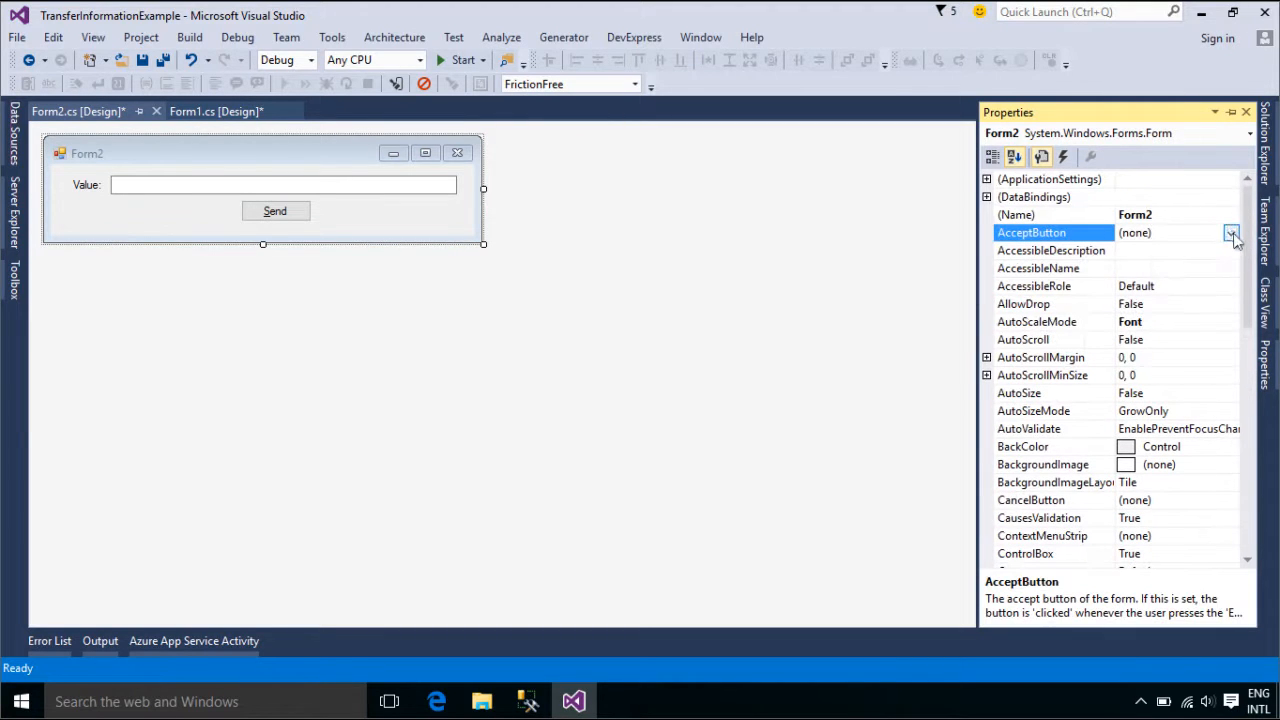
Set Form2's AcceptButton property to btnSend.
{"action": "left_click", "coordinate": [1231, 232]}
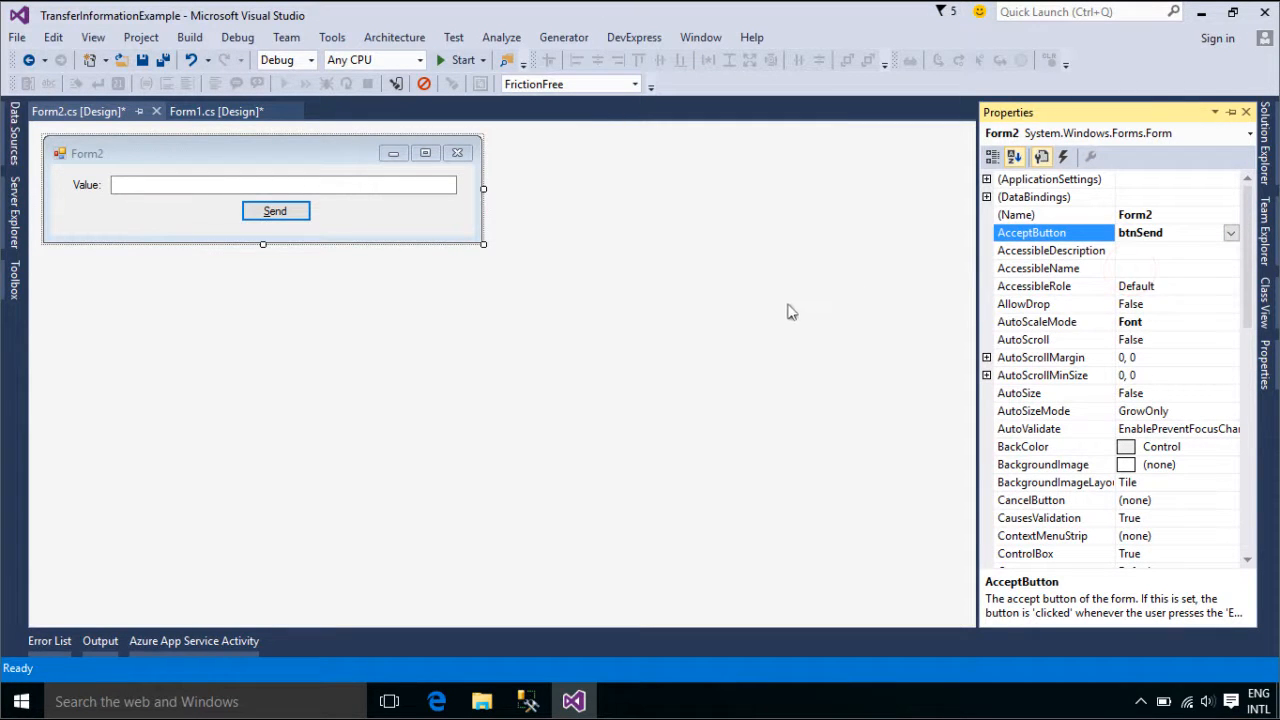
{"action": "left_click", "coordinate": [53, 111]}
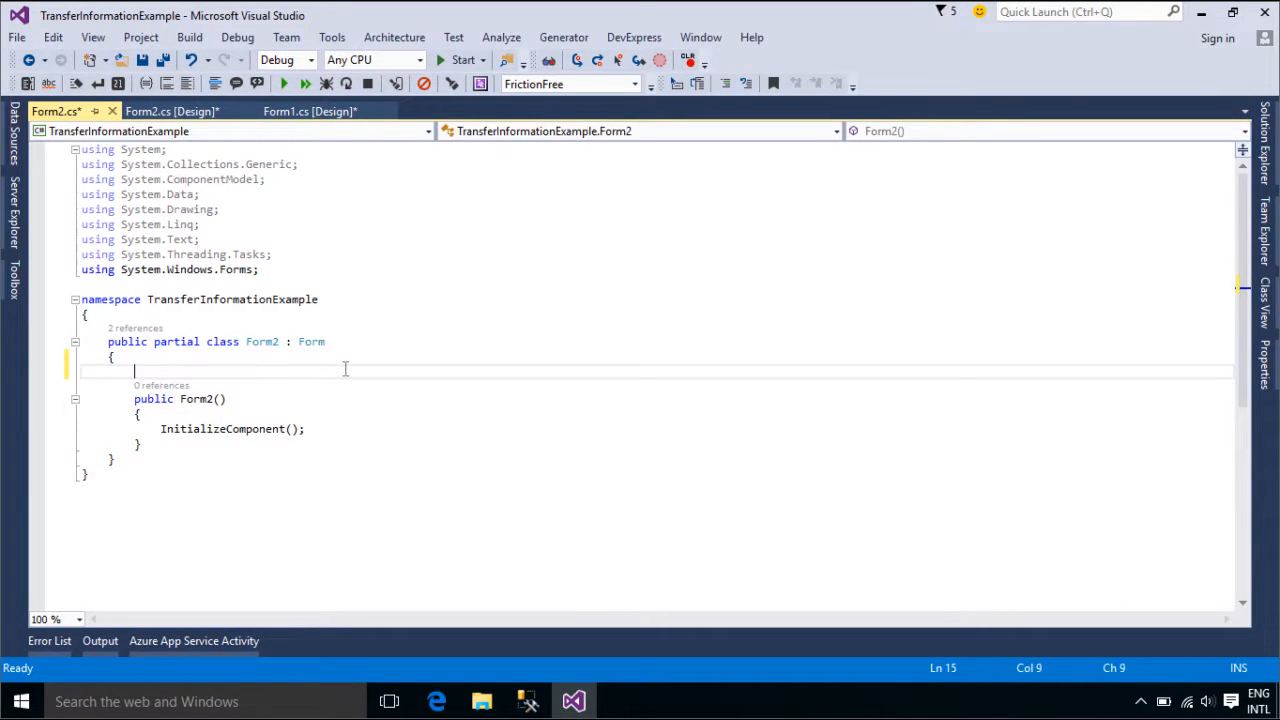
Write a public string GetValueInForm2 property returning txtValue.Text in Form2.cs and save.
{"action": "type", "text": "public"}
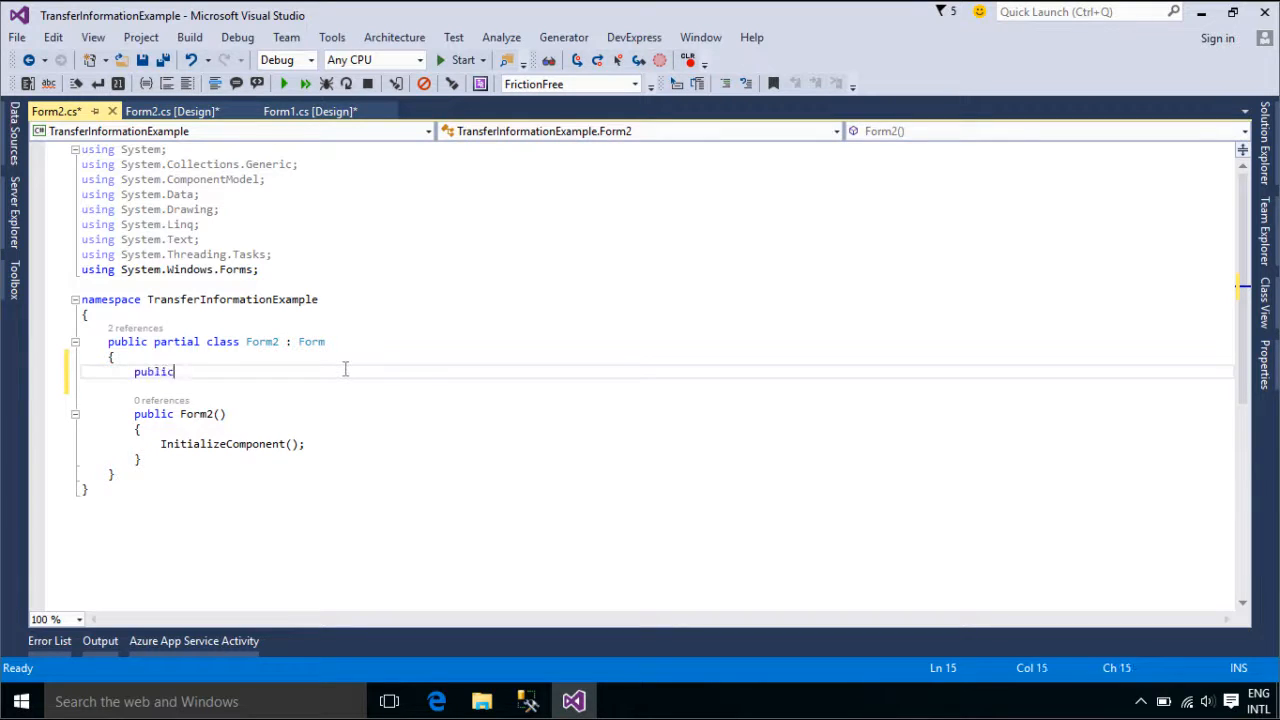
{"action": "type", "text": "string"}
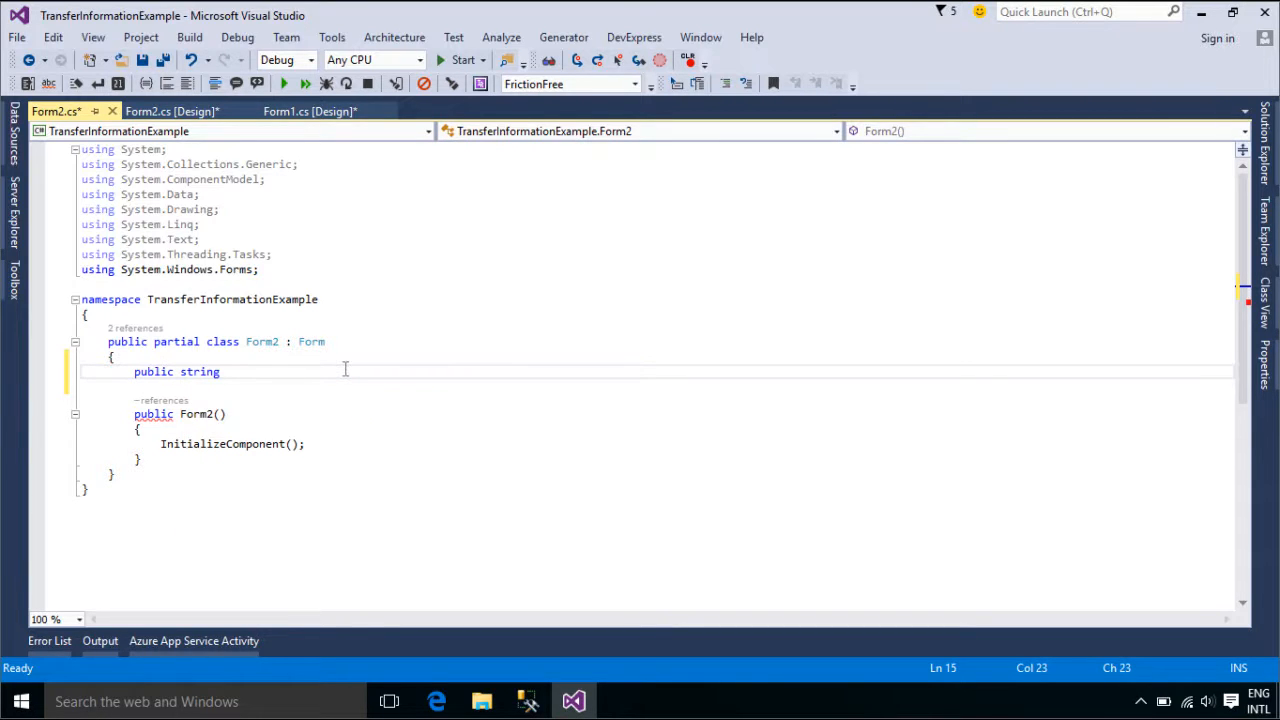
{"action": "type", "text": "GetV"}
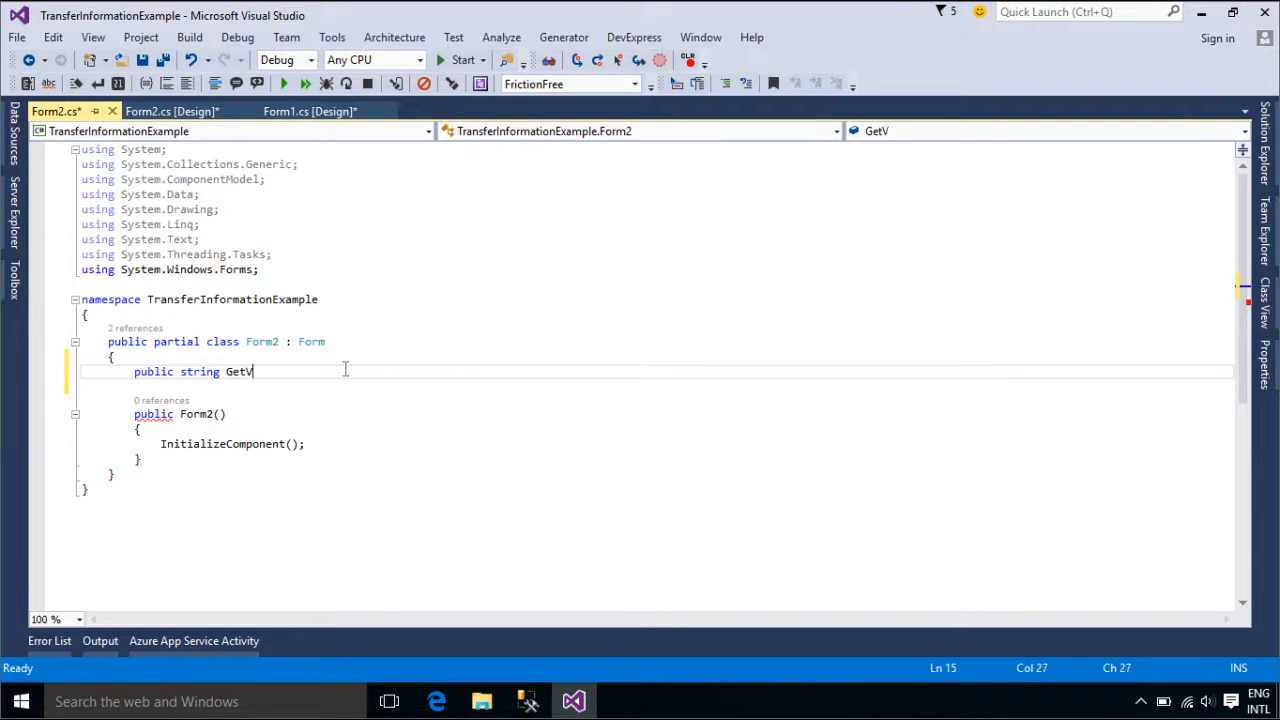
{"action": "type", "text": "alueInForm2"}
{"action": "type", "text": "{"}
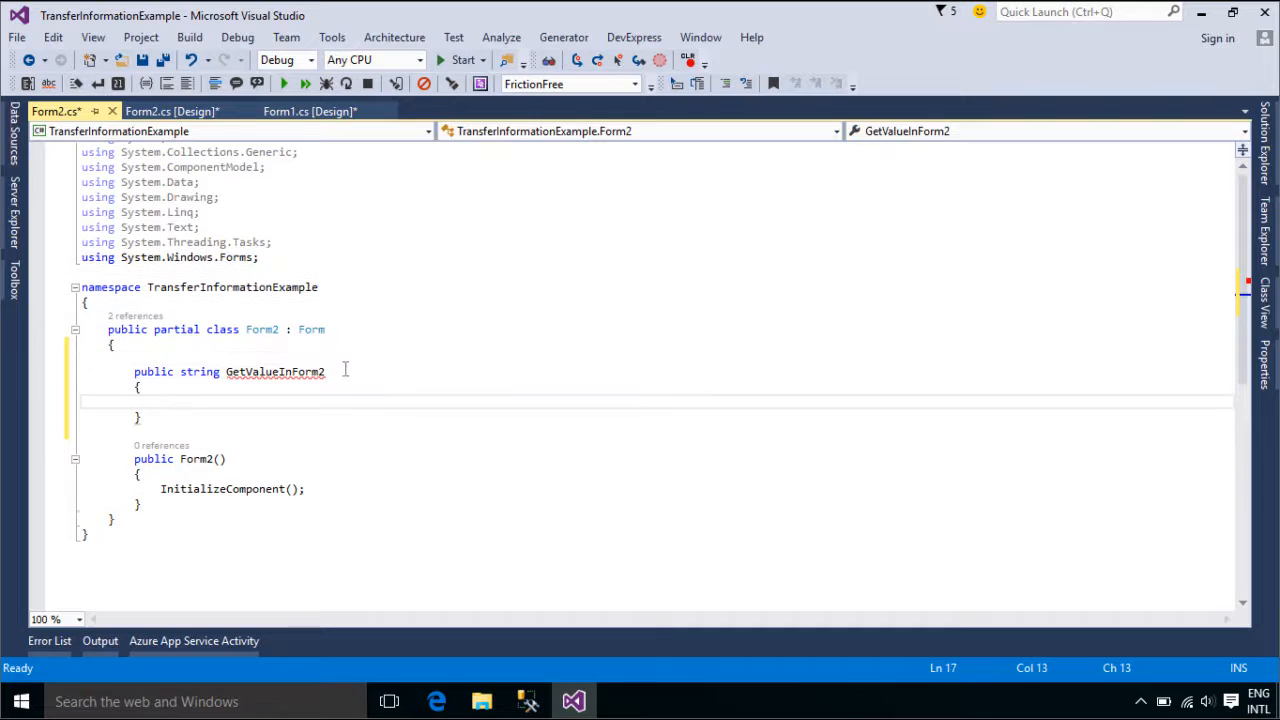
{"action": "type", "text": "get { }"}
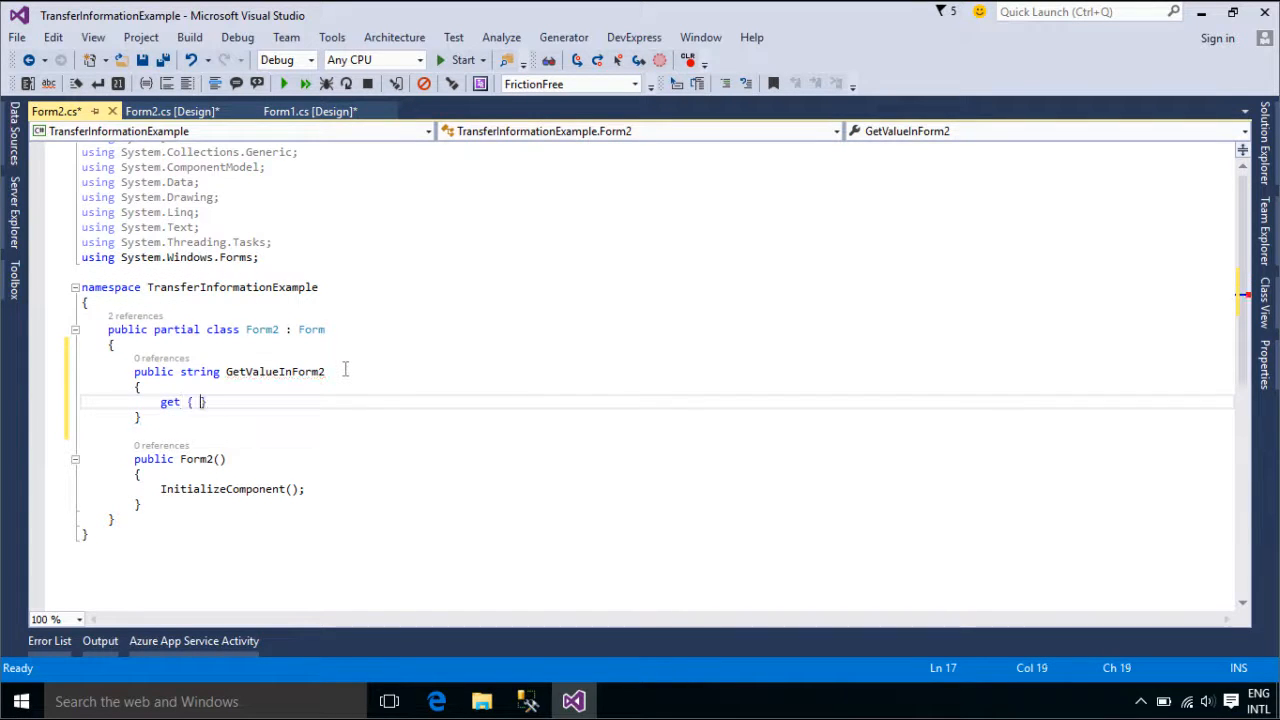
{"action": "type", "text": "return txtValue.Text;"}
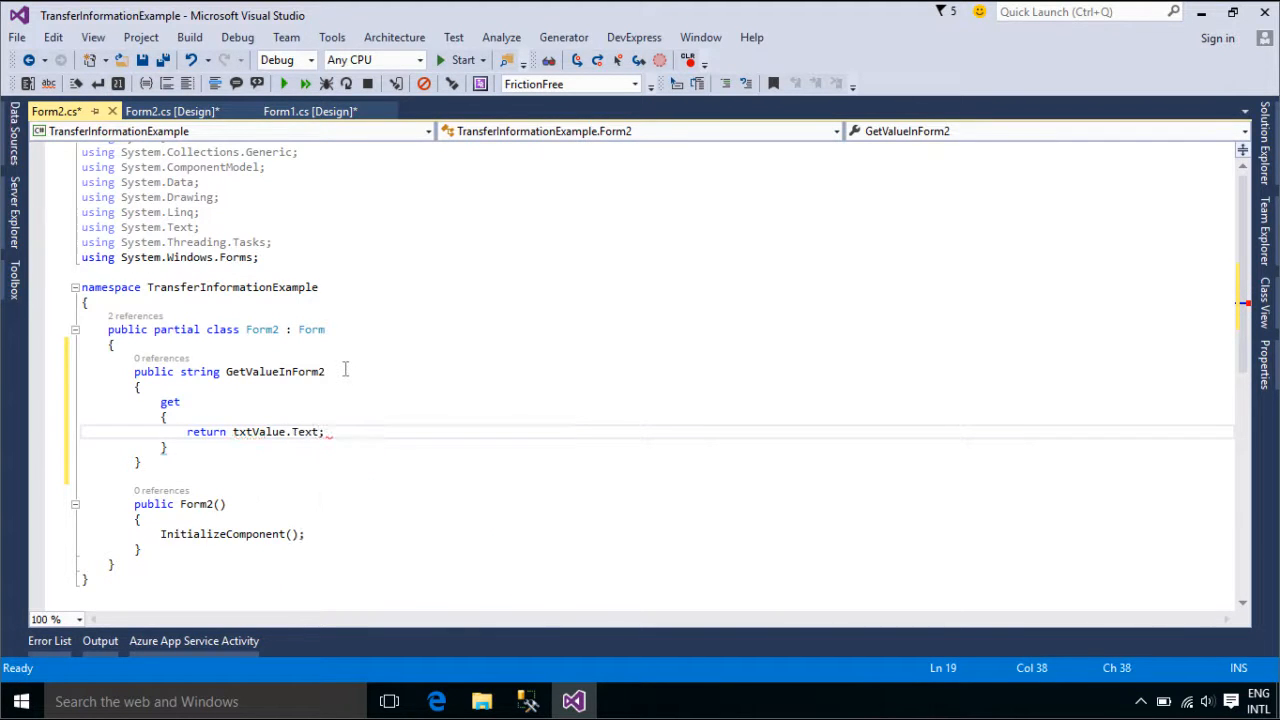
{"action": "key", "text": "ctrl+s"}
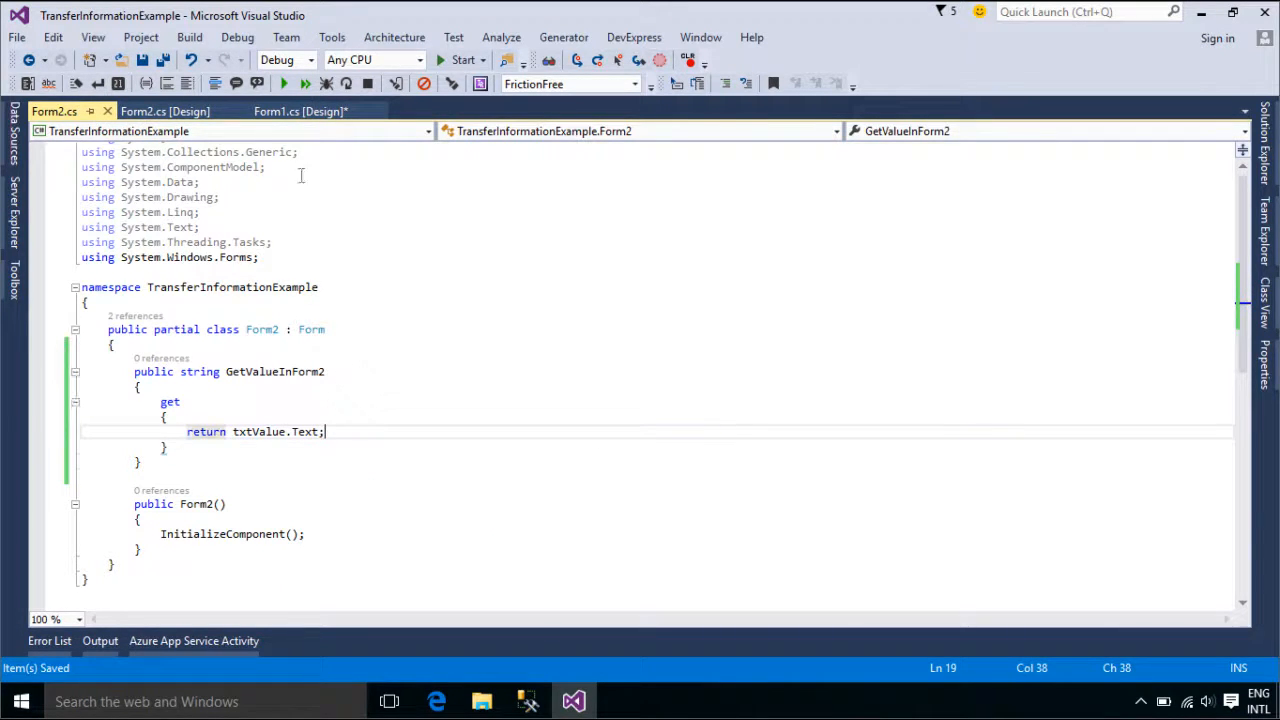
{"action": "left_click", "coordinate": [300, 111]}
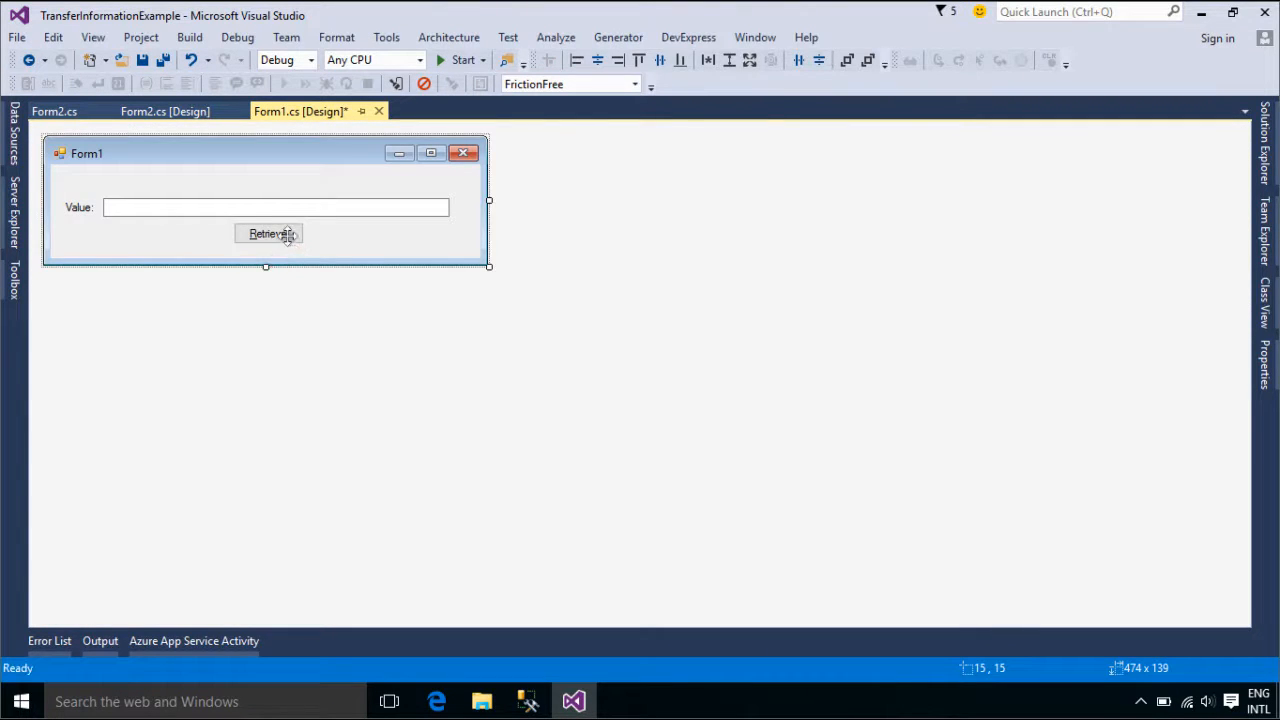
Generate btnRetrieve_Click and add a using block creating Form2 frm.
{"action": "double_click", "coordinate": [268, 233]}
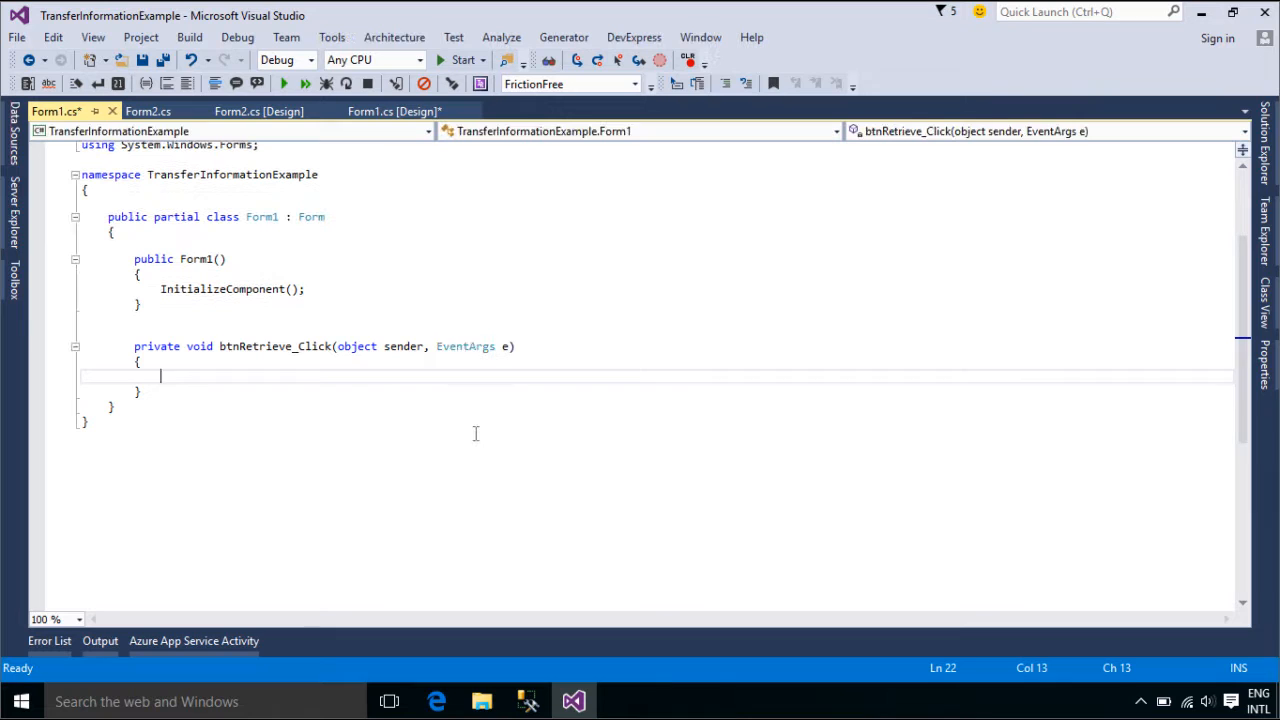
{"action": "type", "text": "using("}
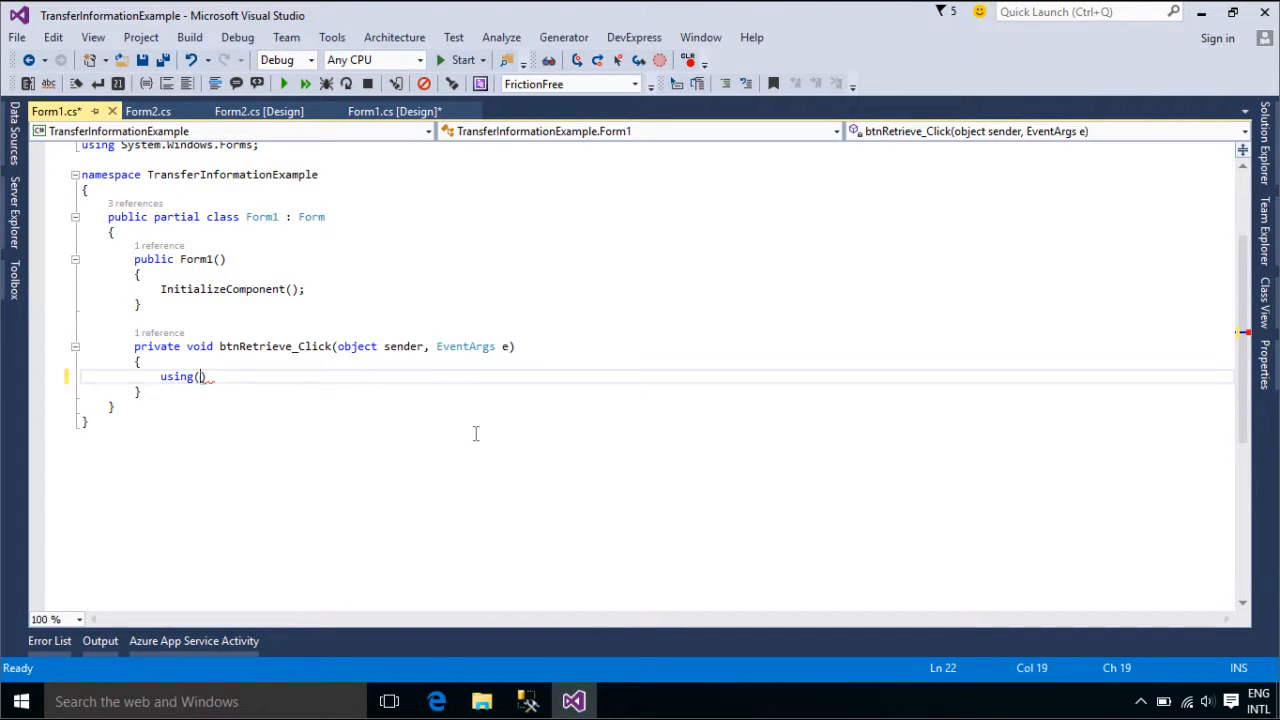
{"action": "type", "text": "Form2 frm = new Form2"}
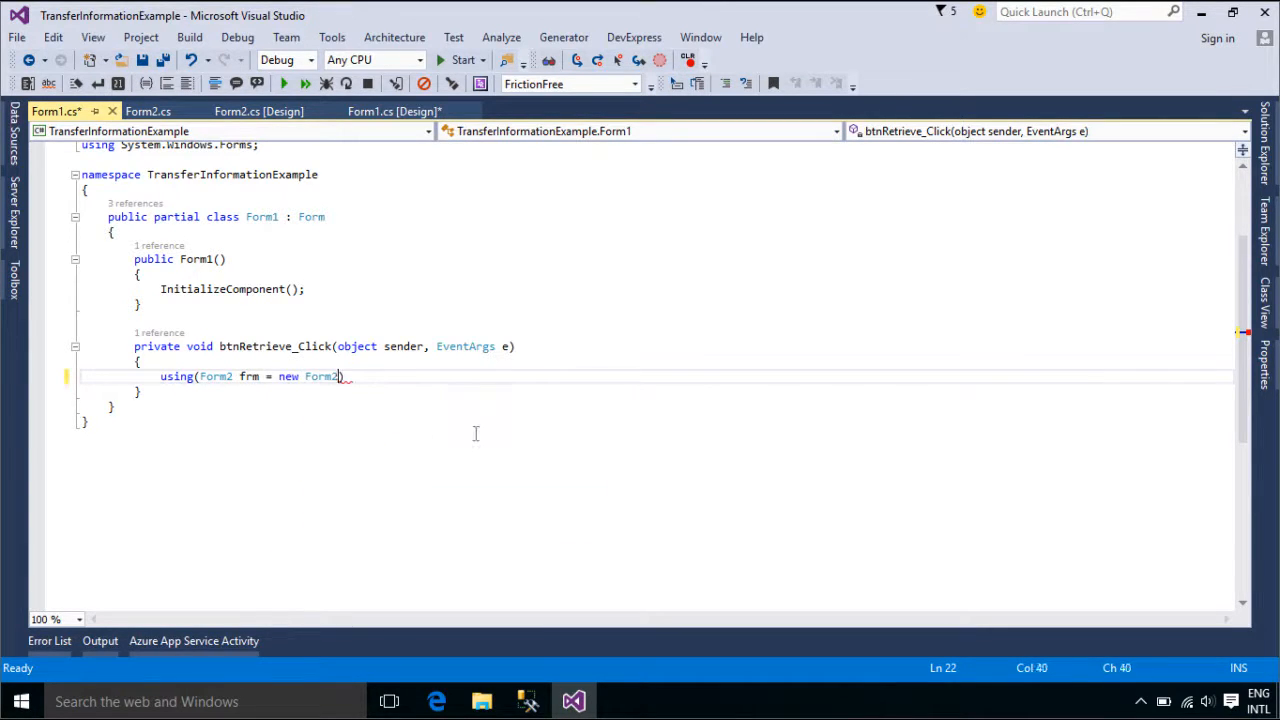
{"action": "type", "text": "() { }"}
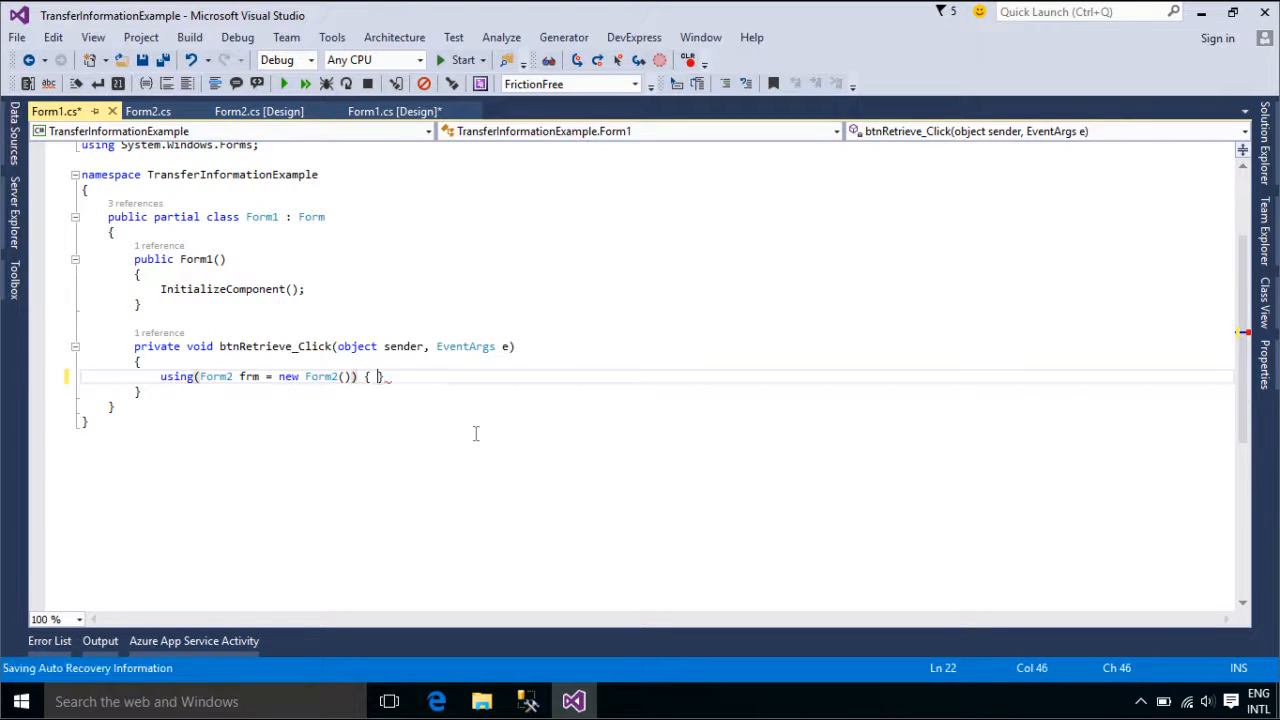
If frm.ShowDialog() returns DialogResult.OK, set txtValue.Text to frm.GetValueInForm2.
{"action": "type", "text": "if(fr"}
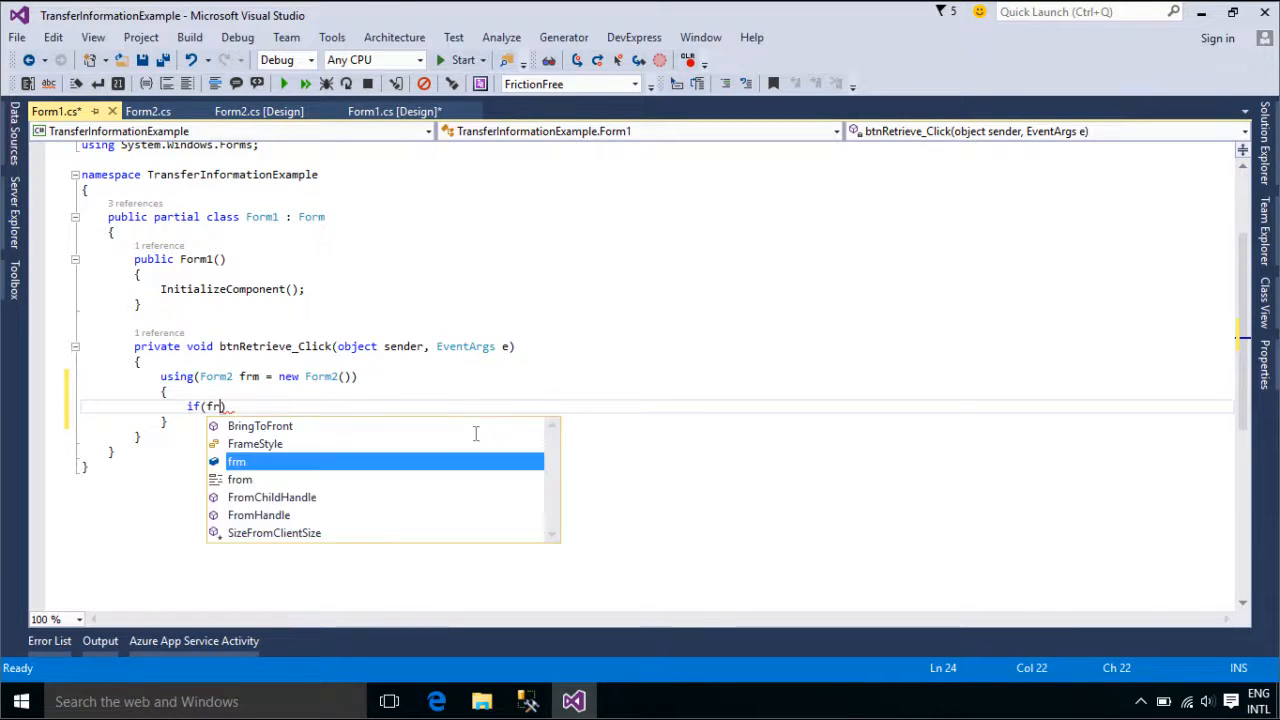
{"action": "type", "text": ".sho"}
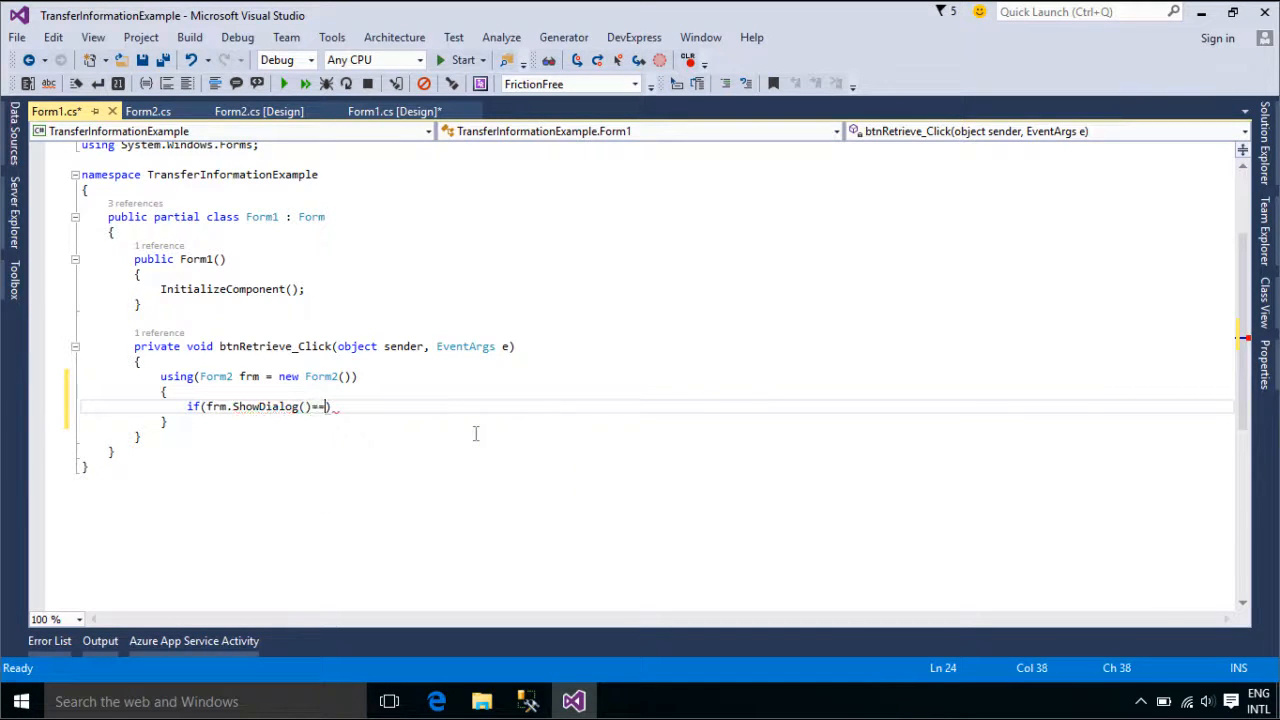
{"action": "type", "text": "DialogResult.ok"}
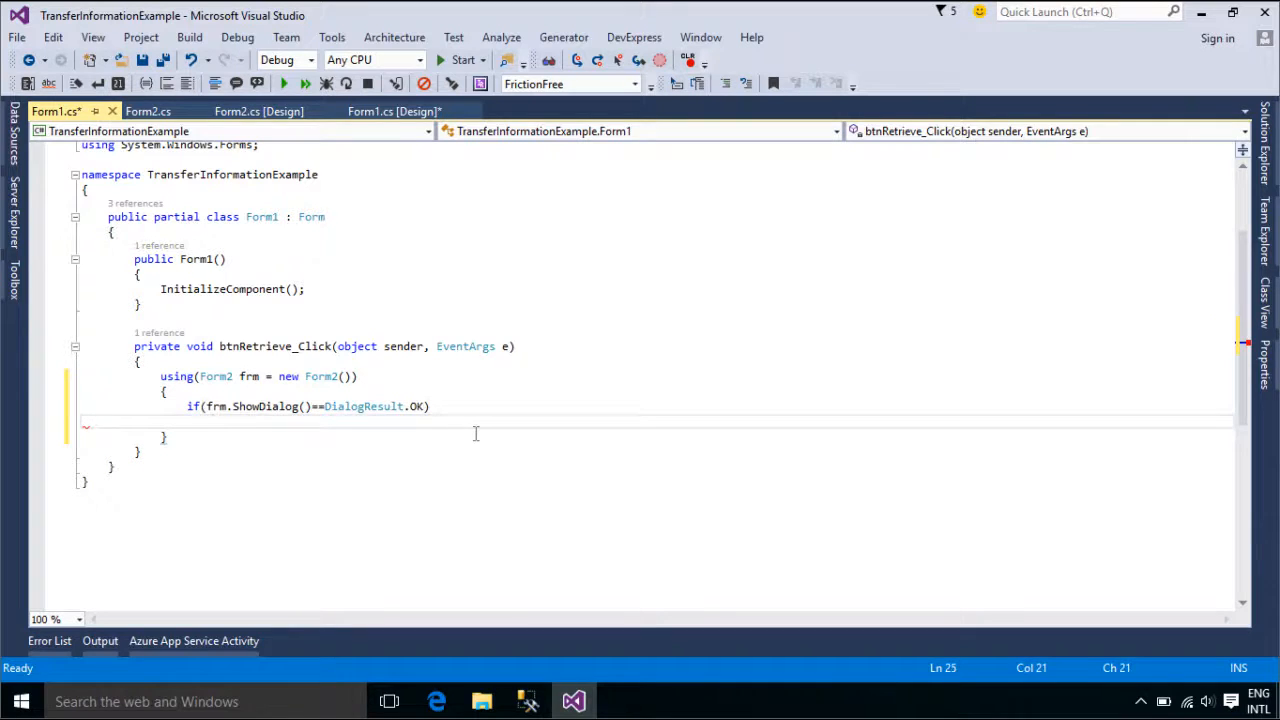
{"action": "type", "text": "txtValue.t"}
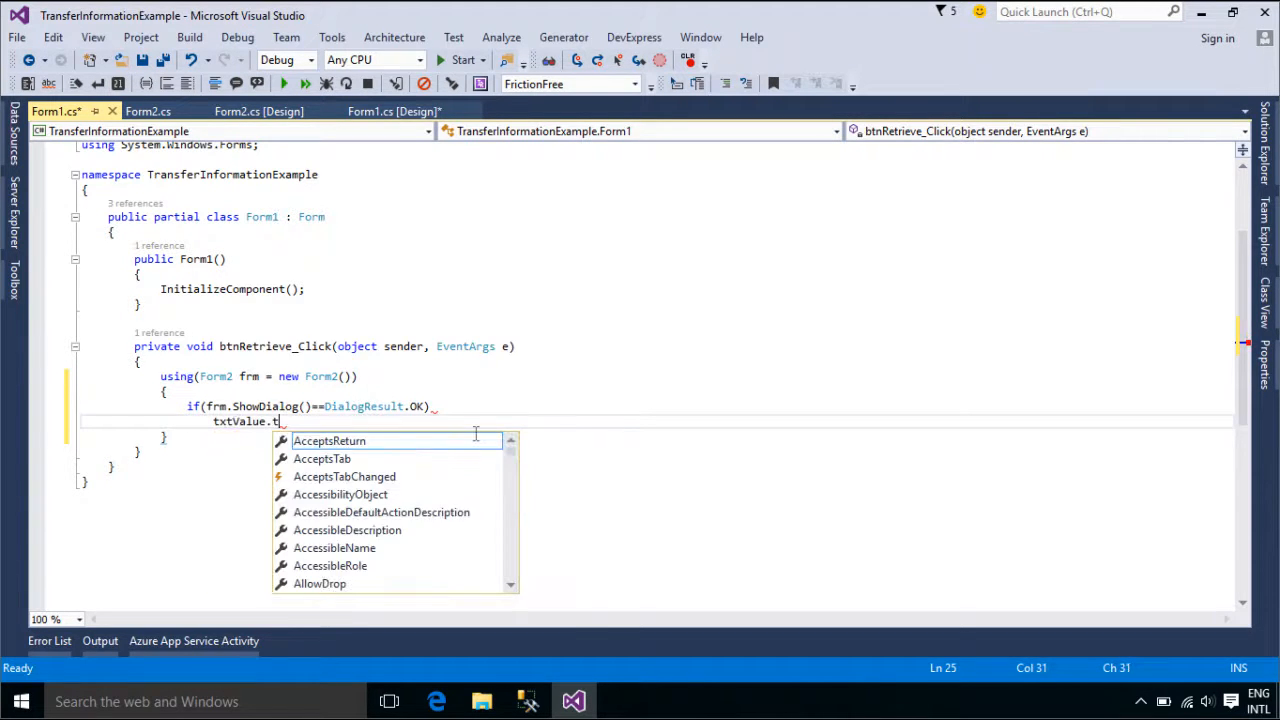
{"action": "type", "text": "Text="}
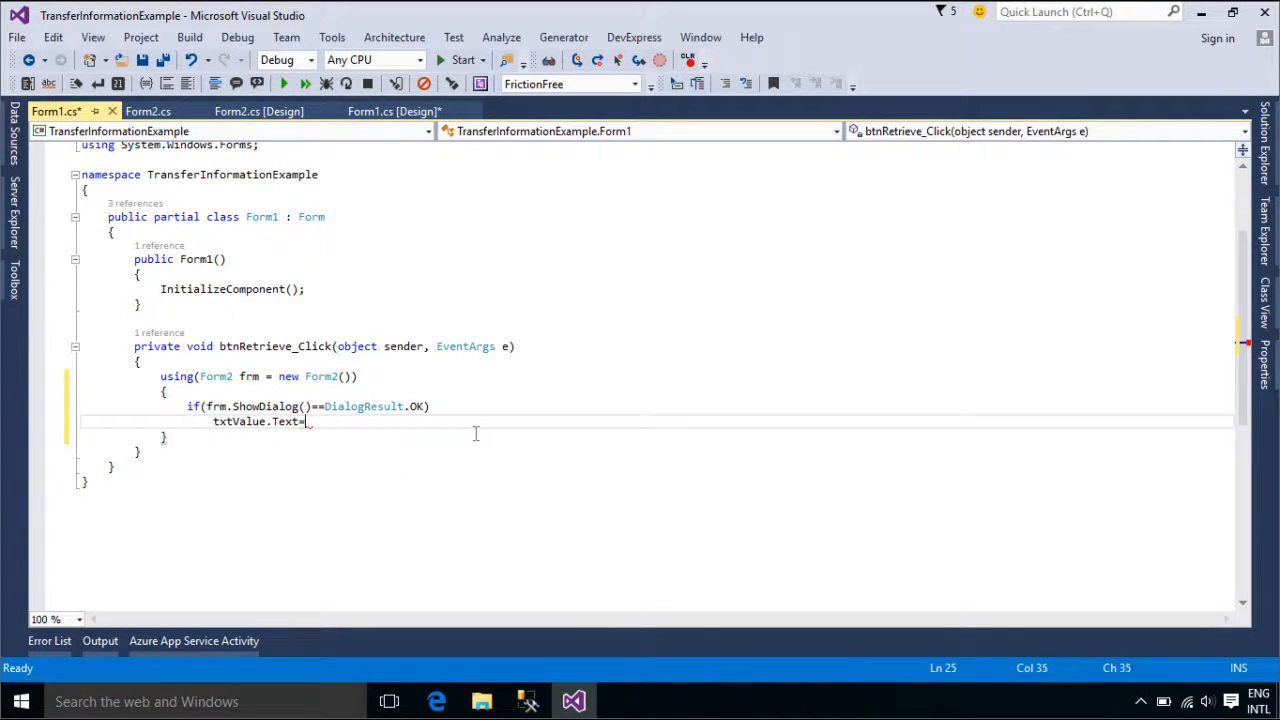
{"action": "type", "text": "frm.getv"}
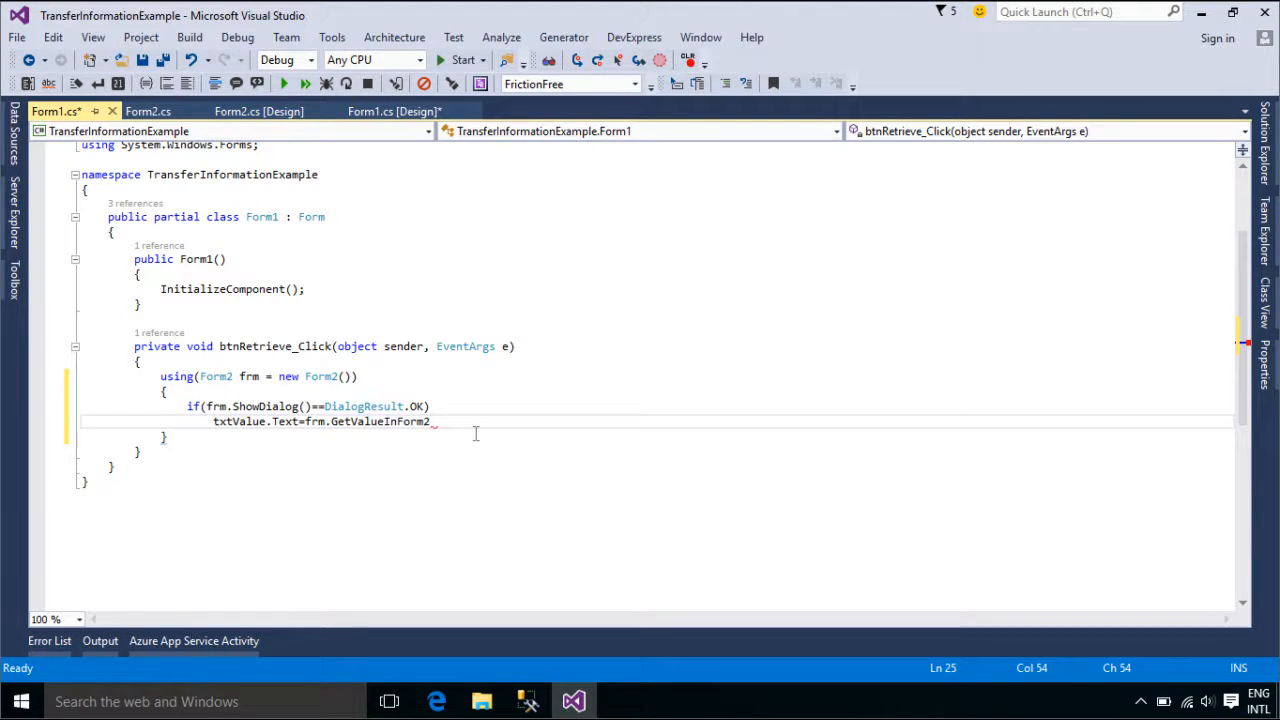
Run the app, retrieve, and send 'Hello world !' from Form2 to Form1.
{"action": "left_click", "coordinate": [462, 60]}
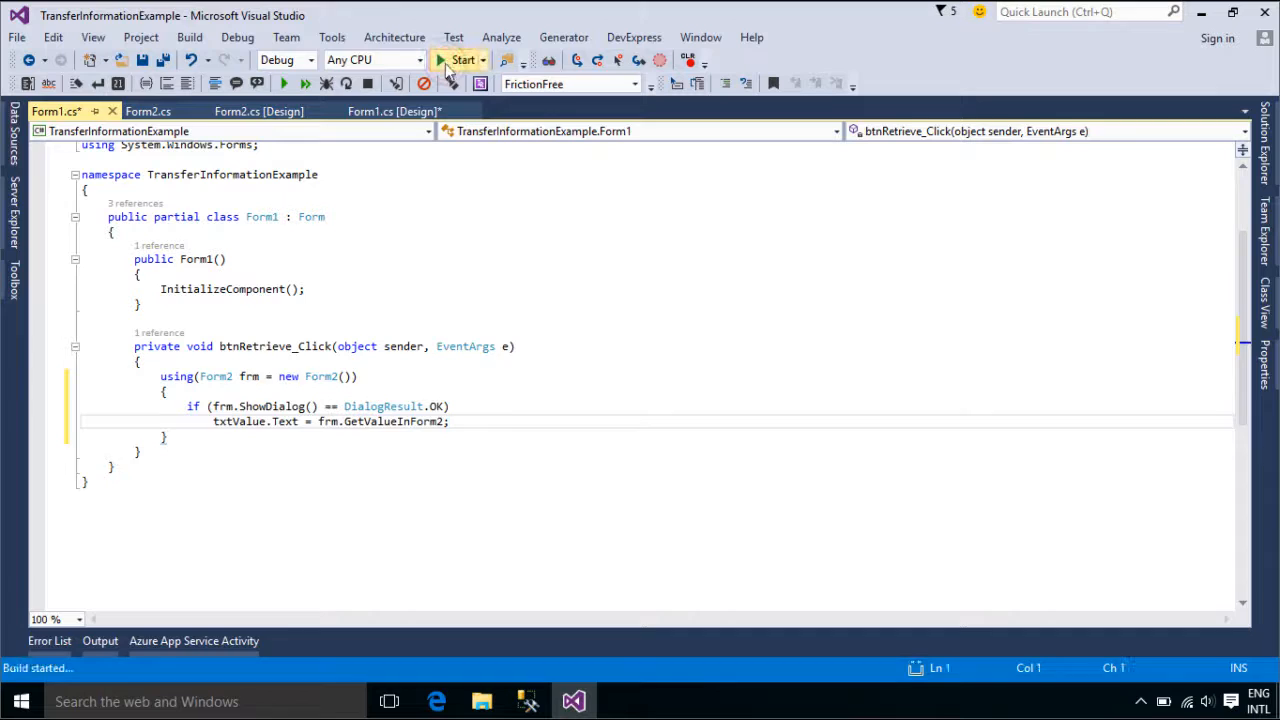
{"action": "left_click", "coordinate": [461, 60]}
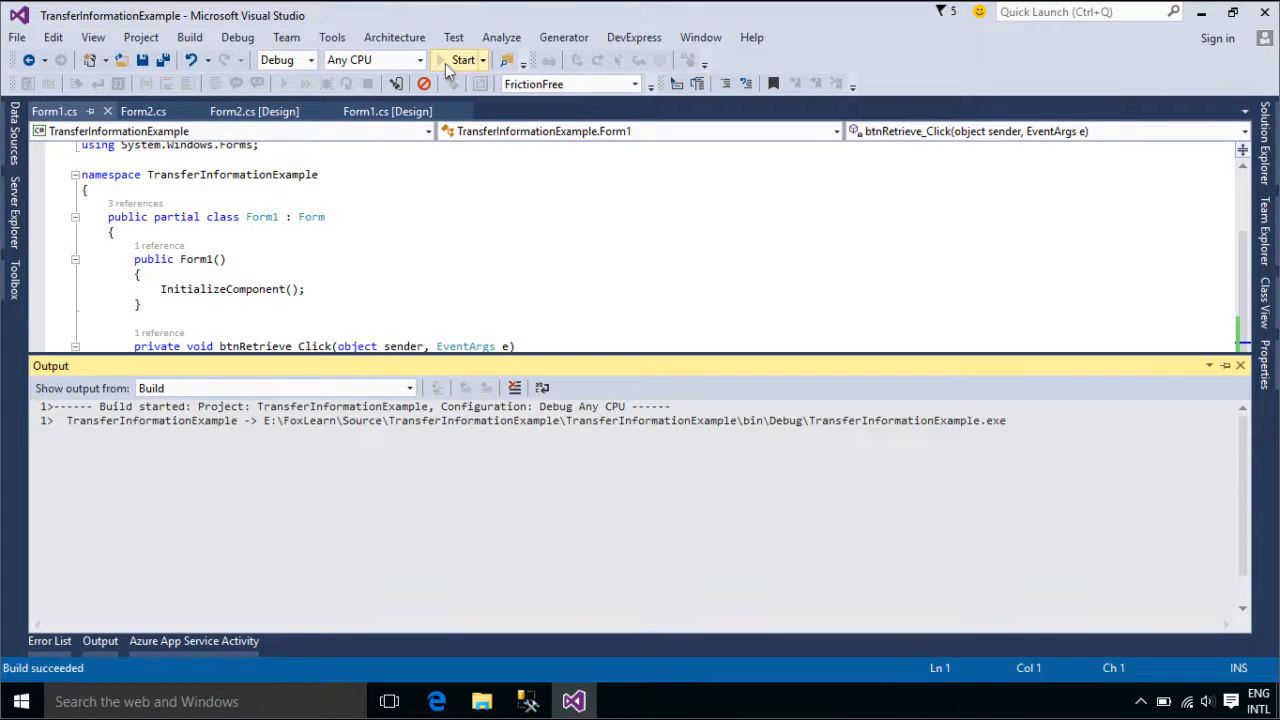
{"action": "left_click", "coordinate": [462, 59]}
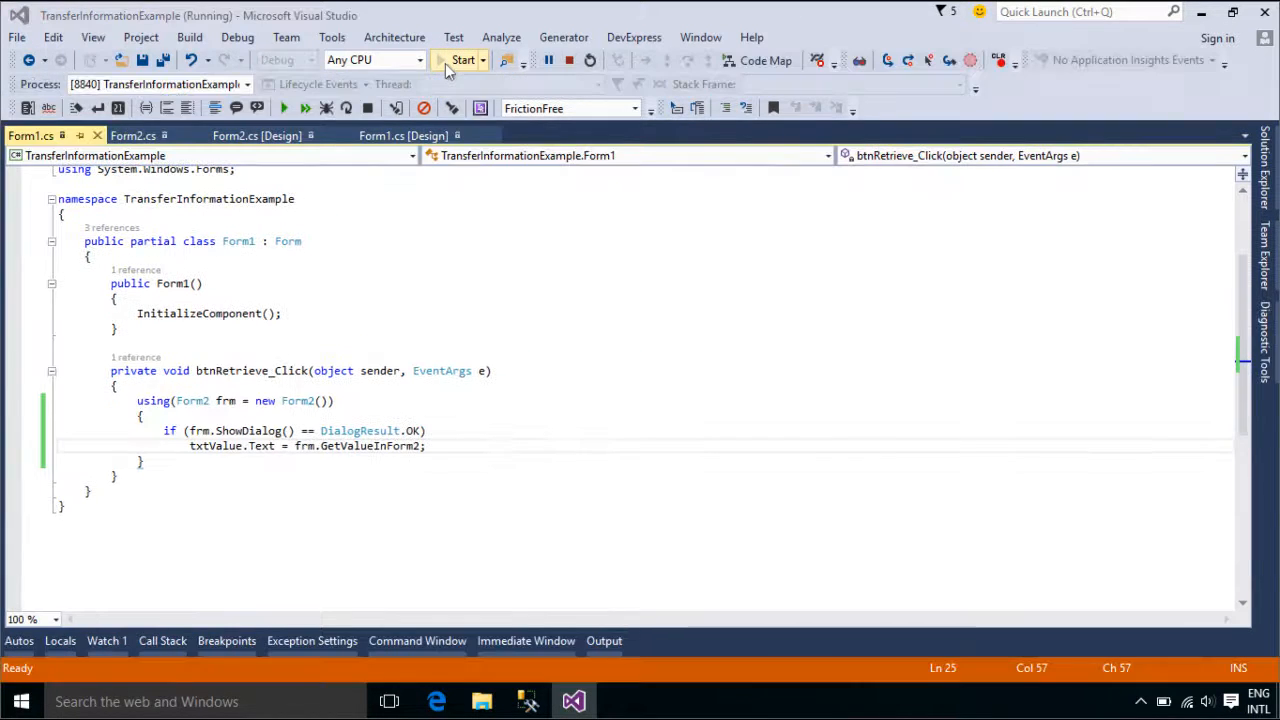
{"action": "left_click", "coordinate": [462, 60]}
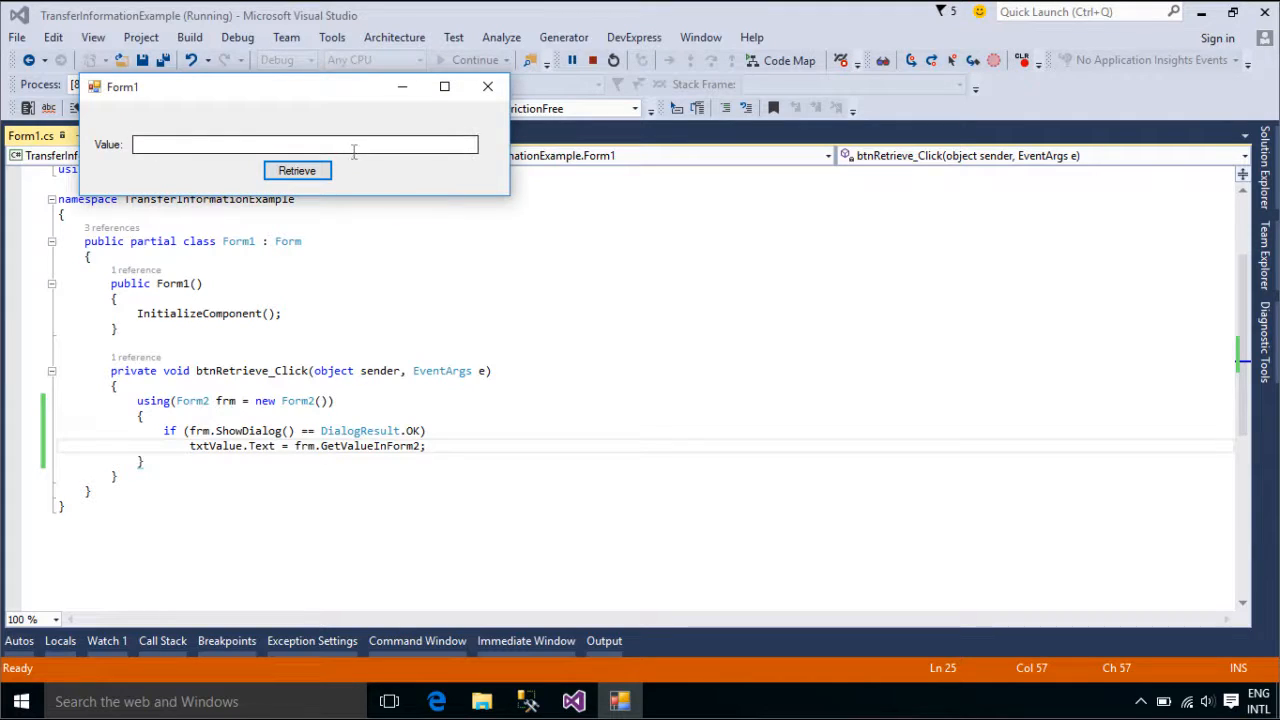
{"action": "left_click", "coordinate": [296, 170]}
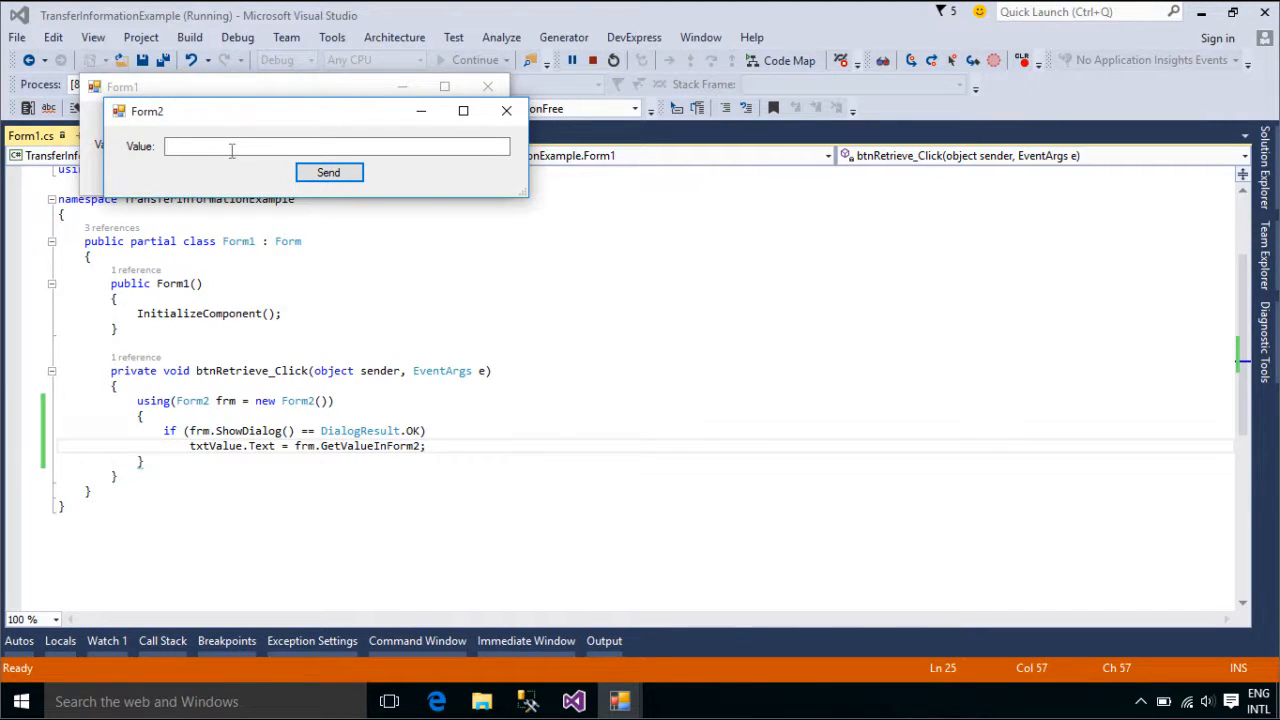
{"action": "type", "text": "Hello world !"}
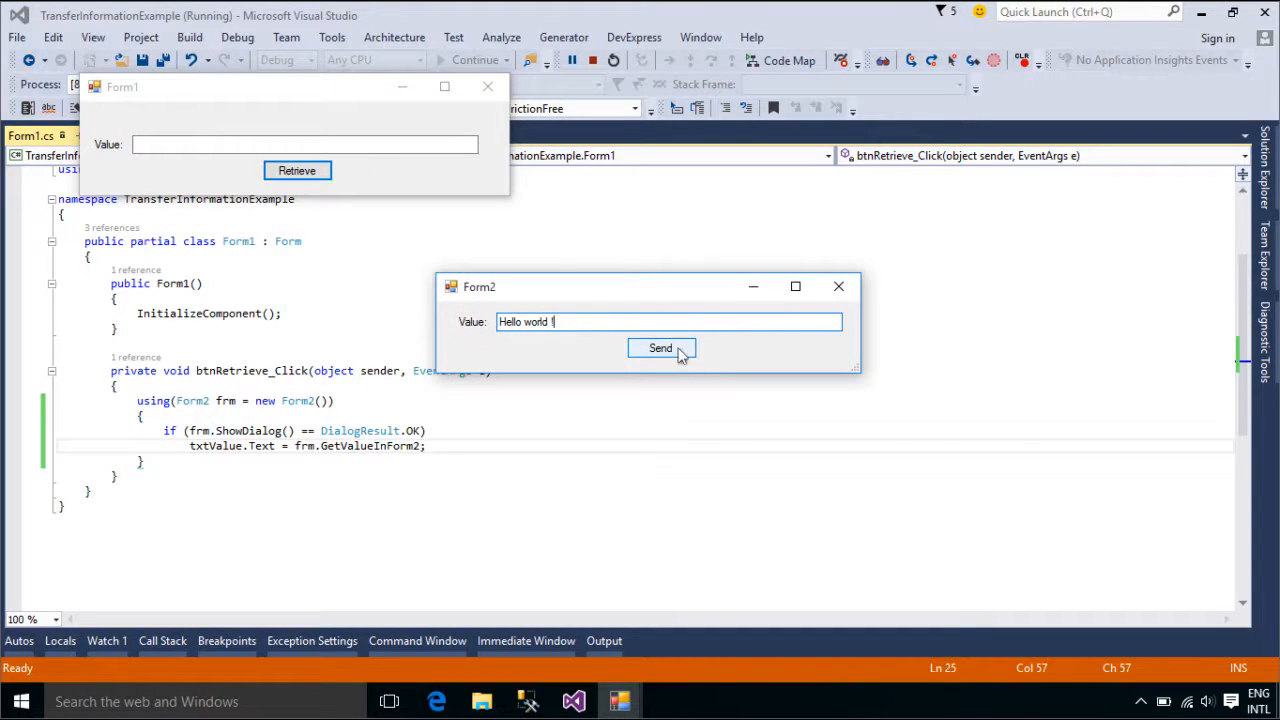
{"action": "left_click", "coordinate": [660, 348]}
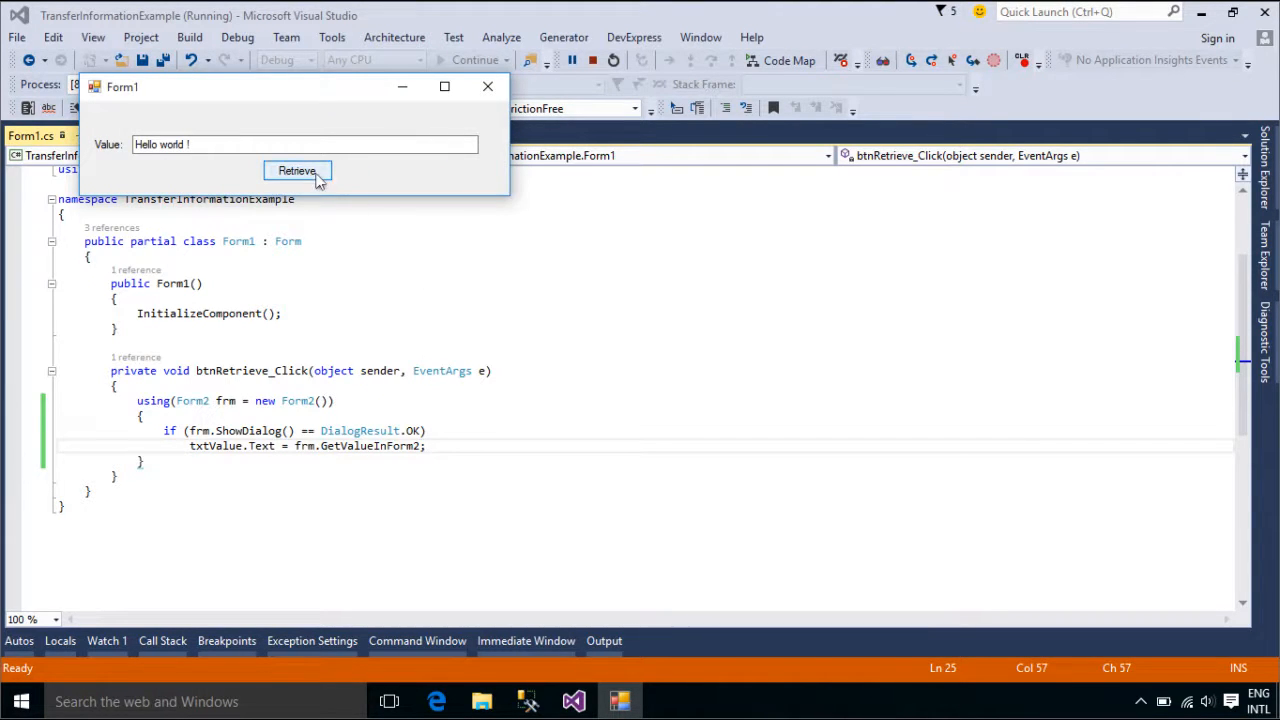
Retrieve again and type 'This is sample text' into Form2's value box.
{"action": "left_click", "coordinate": [296, 170]}
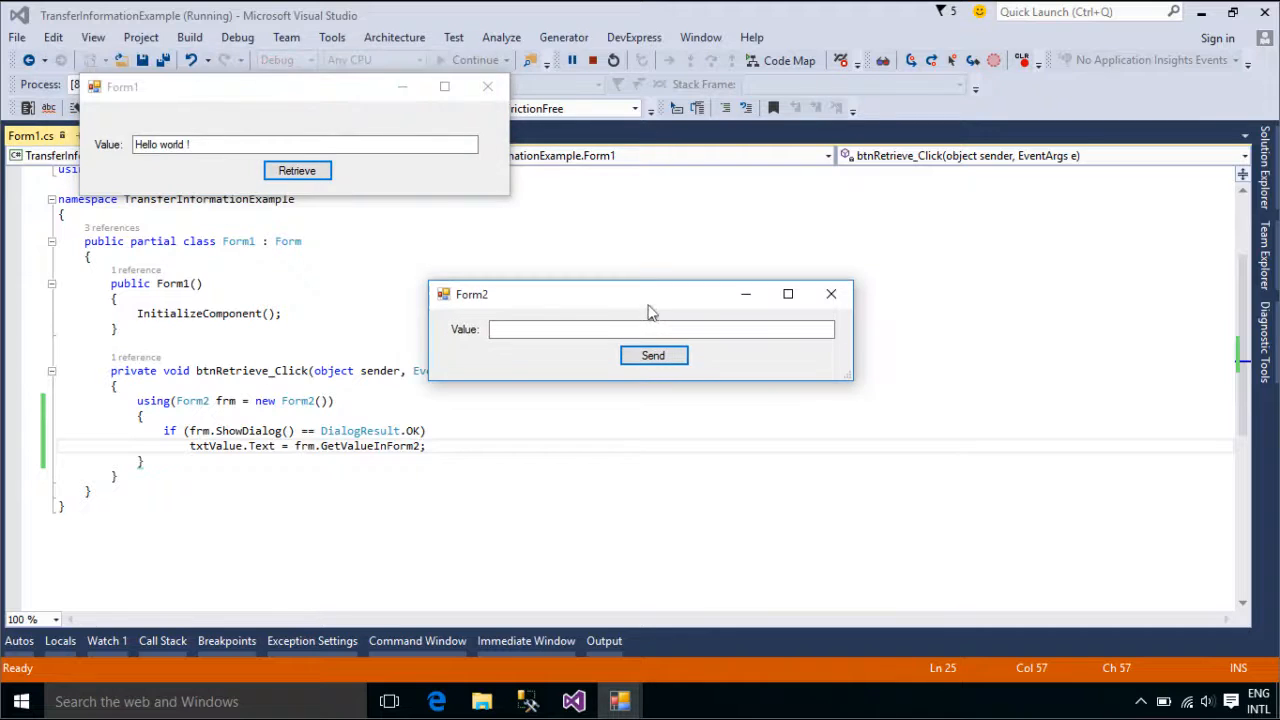
{"action": "left_click", "coordinate": [660, 329]}
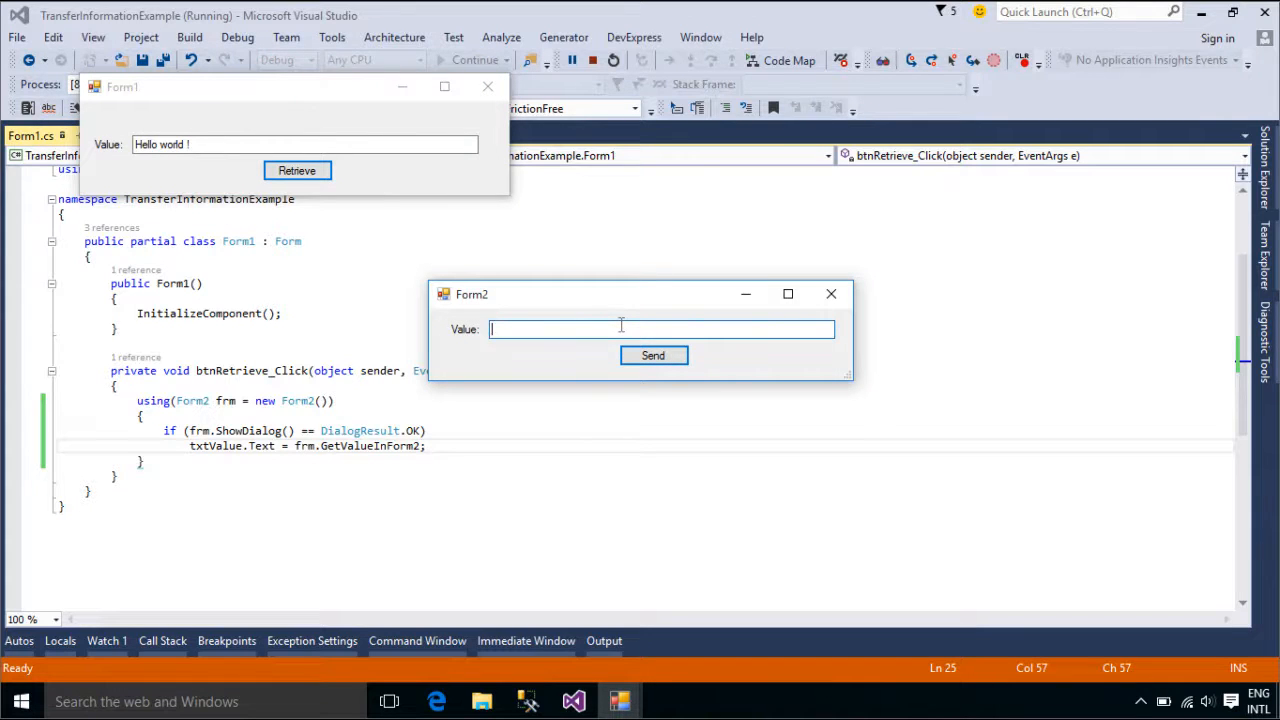
{"action": "type", "text": "This is sample"}
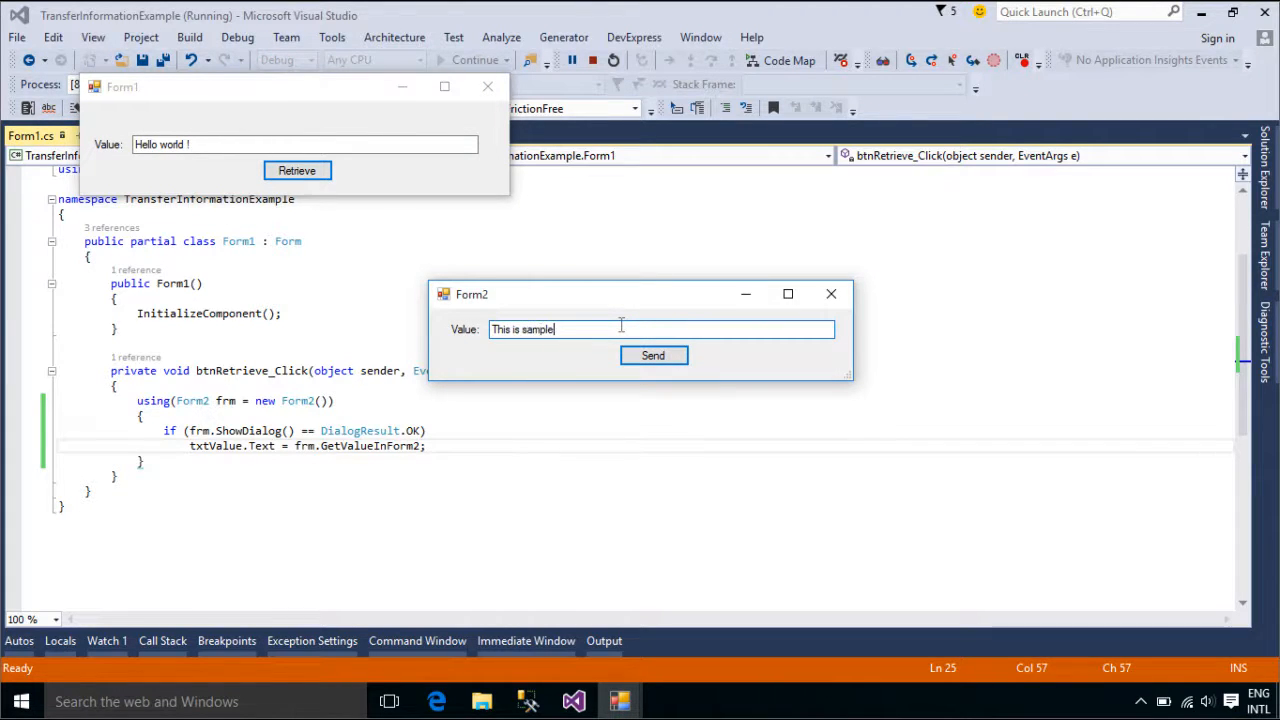
{"action": "type", "text": "text"}
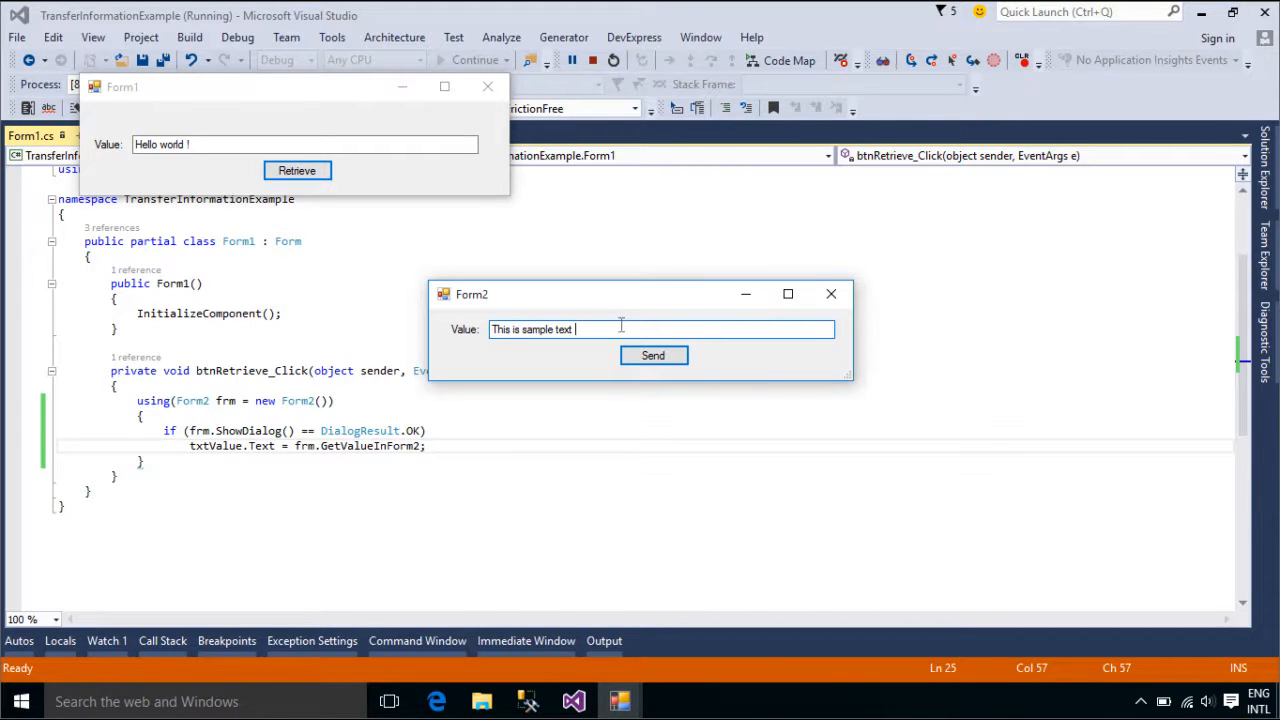